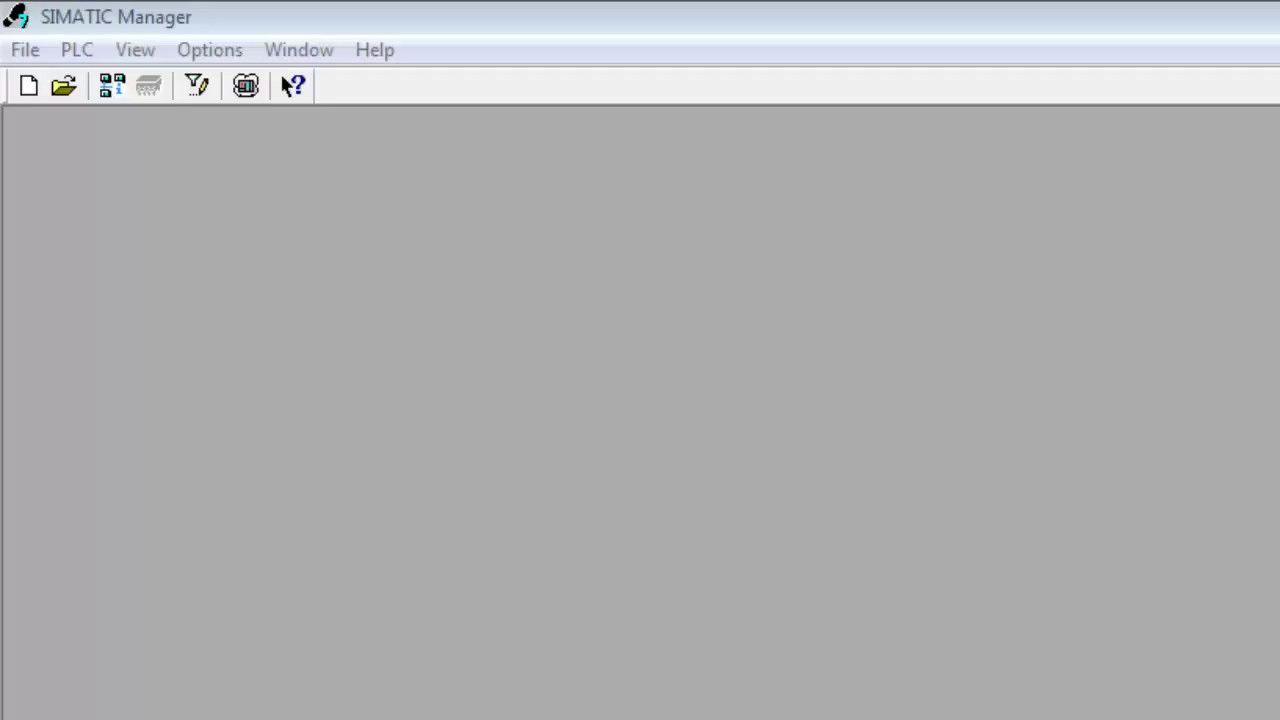
mouse_move(217, 197)
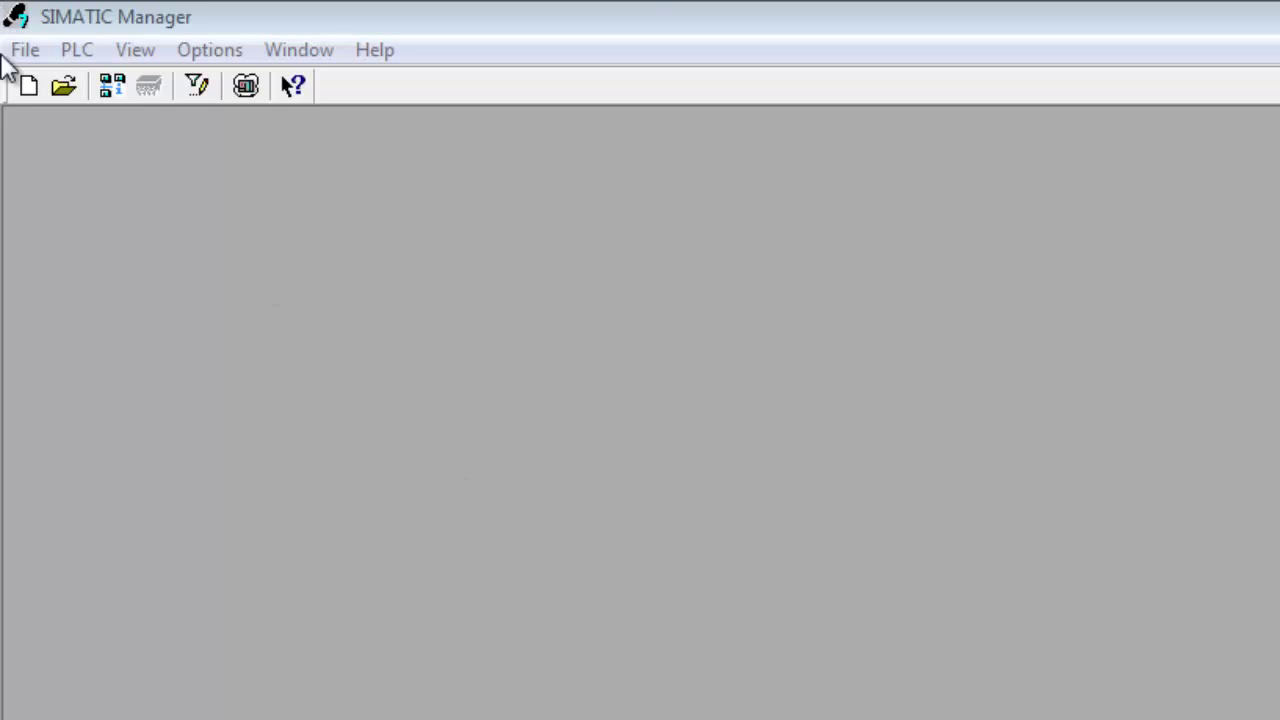
Open the File menu to reach Archive and Retrieve.
click(25, 49)
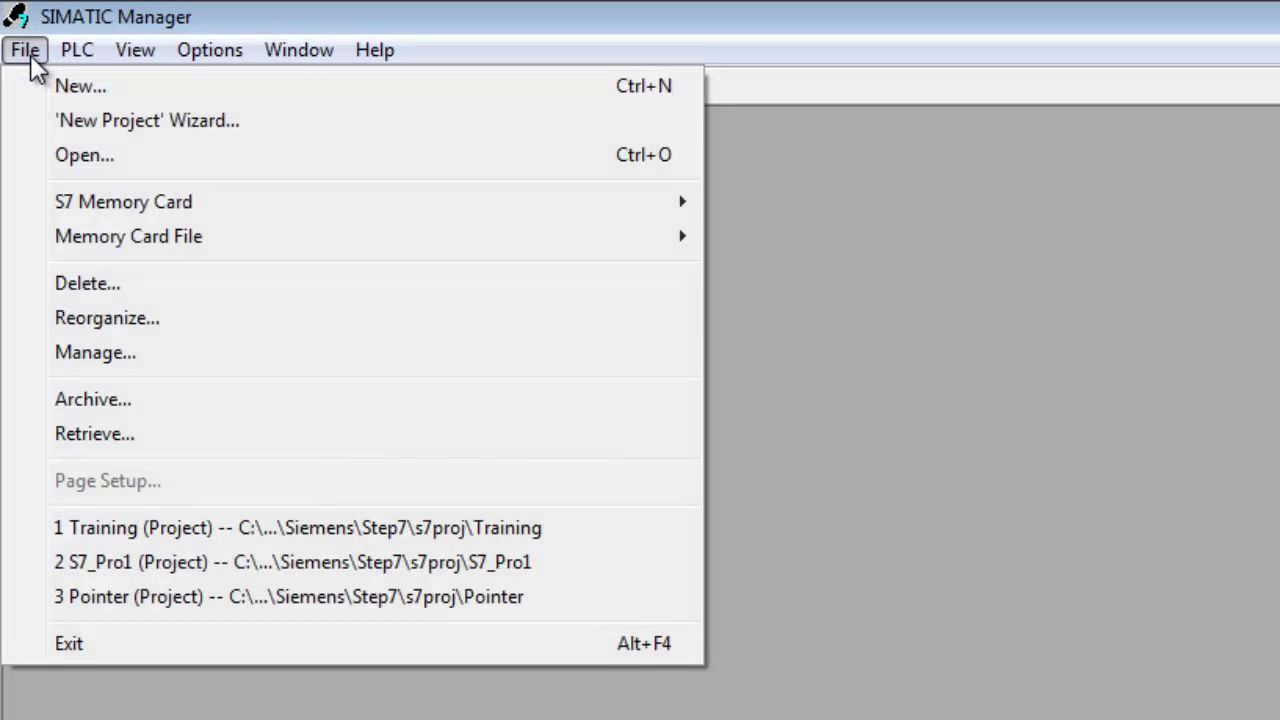
mouse_move(140, 415)
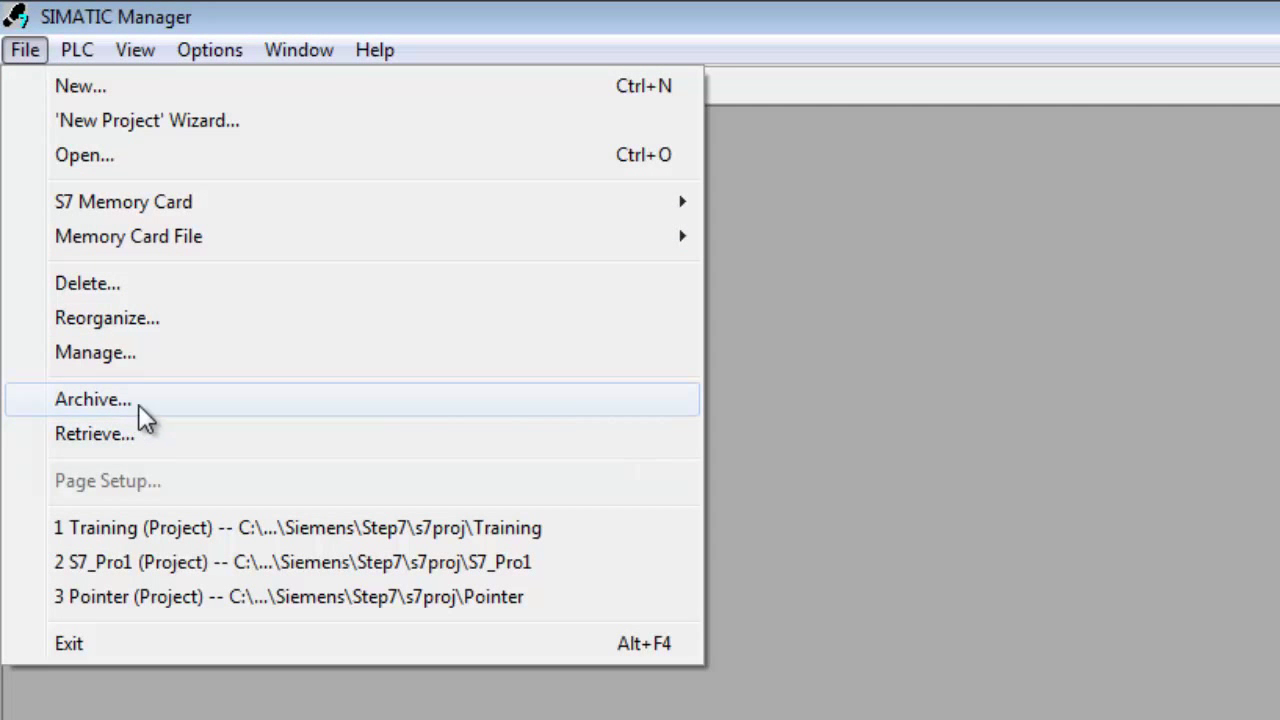
Archive the Pointer user project as a zip file named Pointer.
click(92, 399)
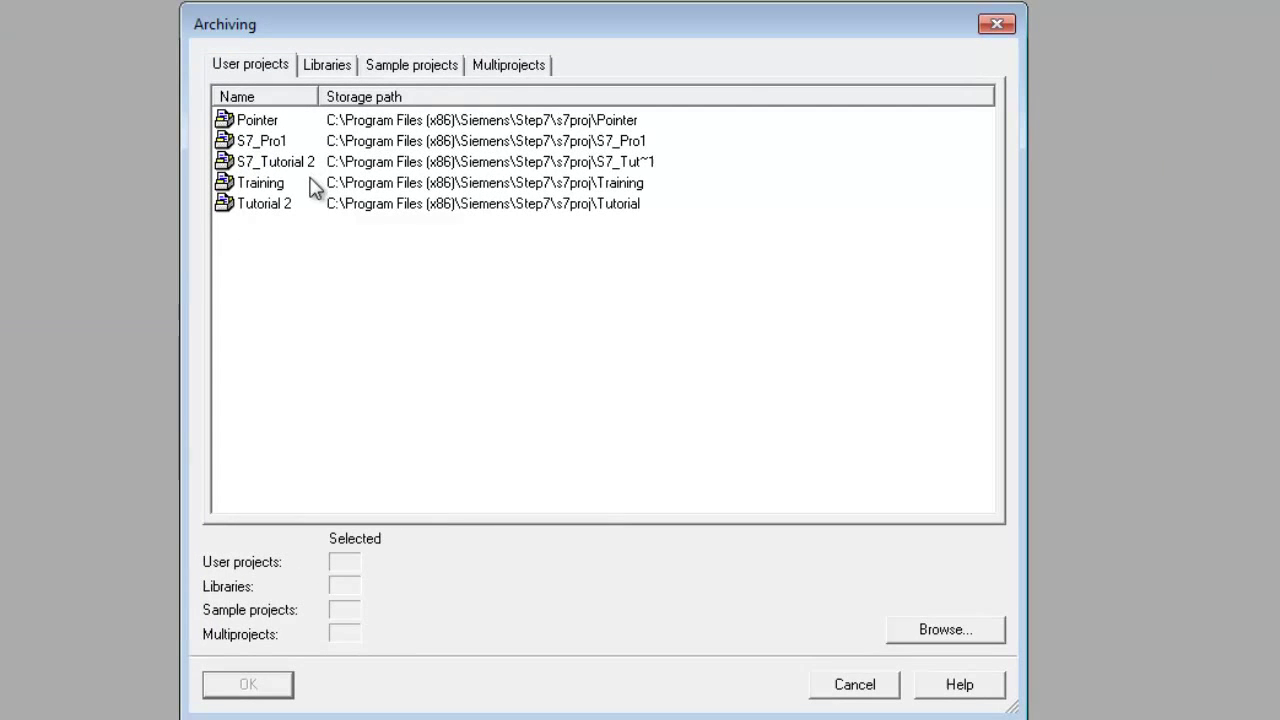
mouse_move(288, 135)
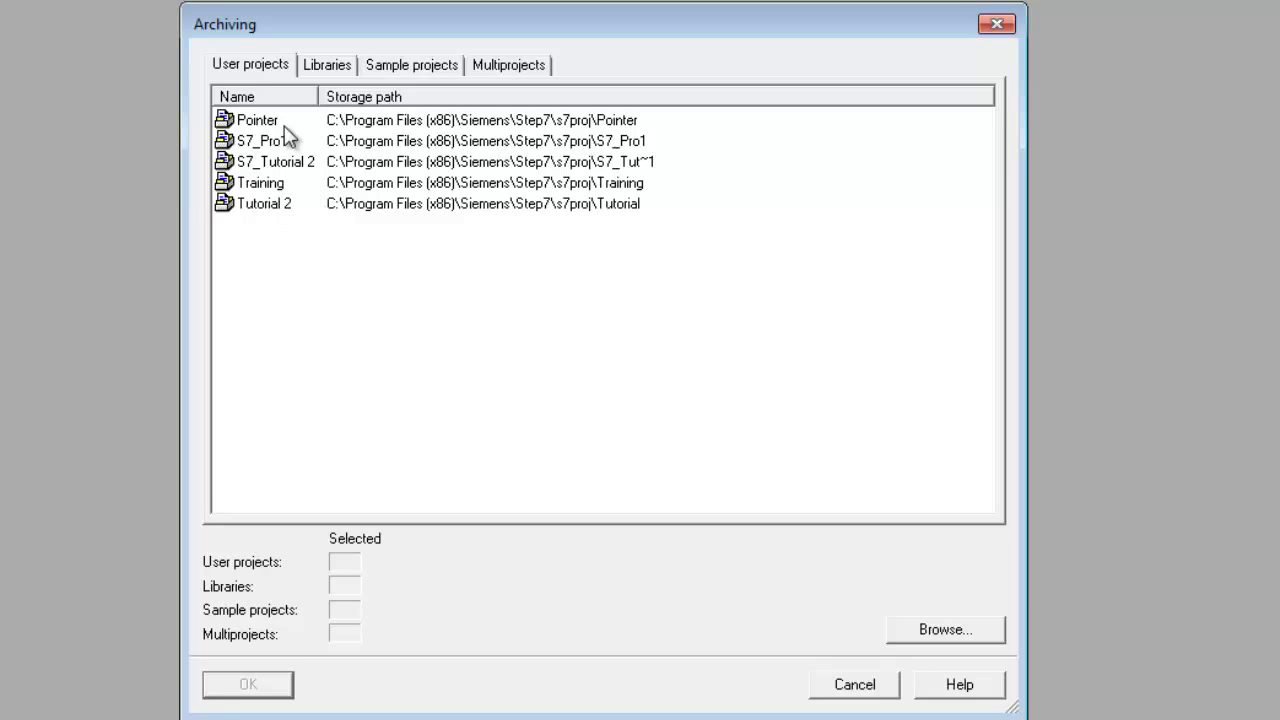
click(257, 120)
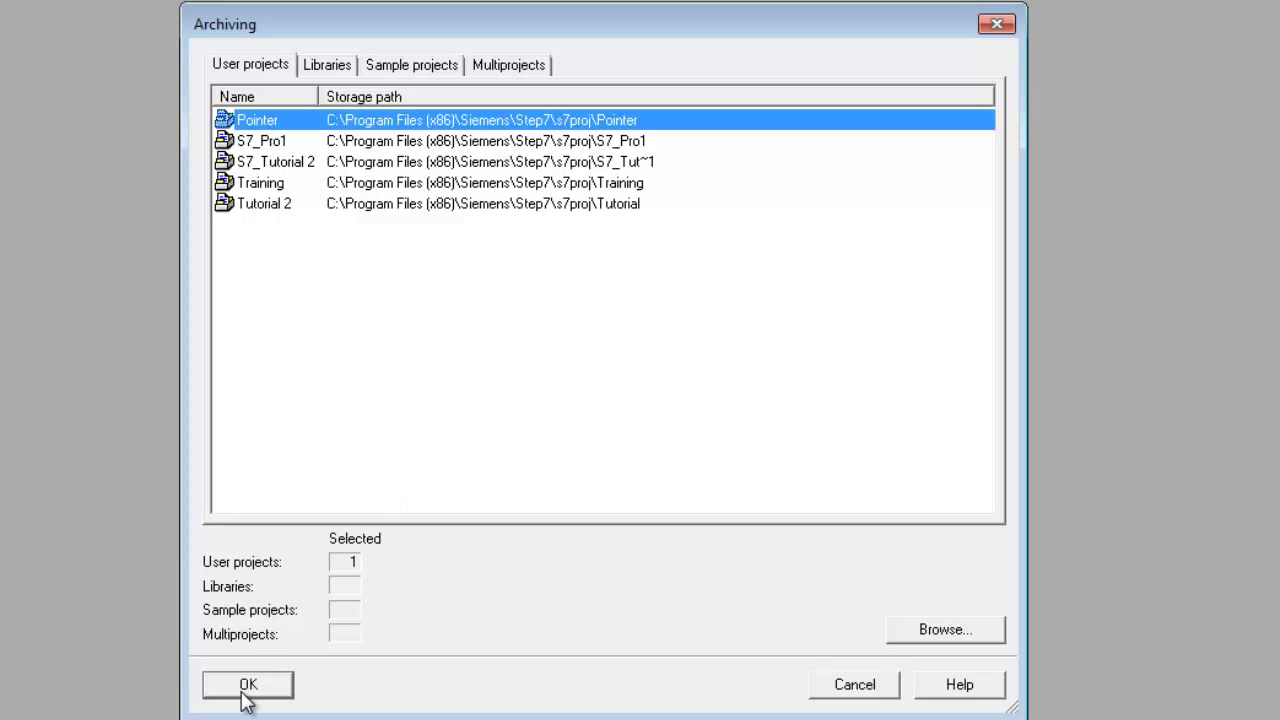
click(247, 684)
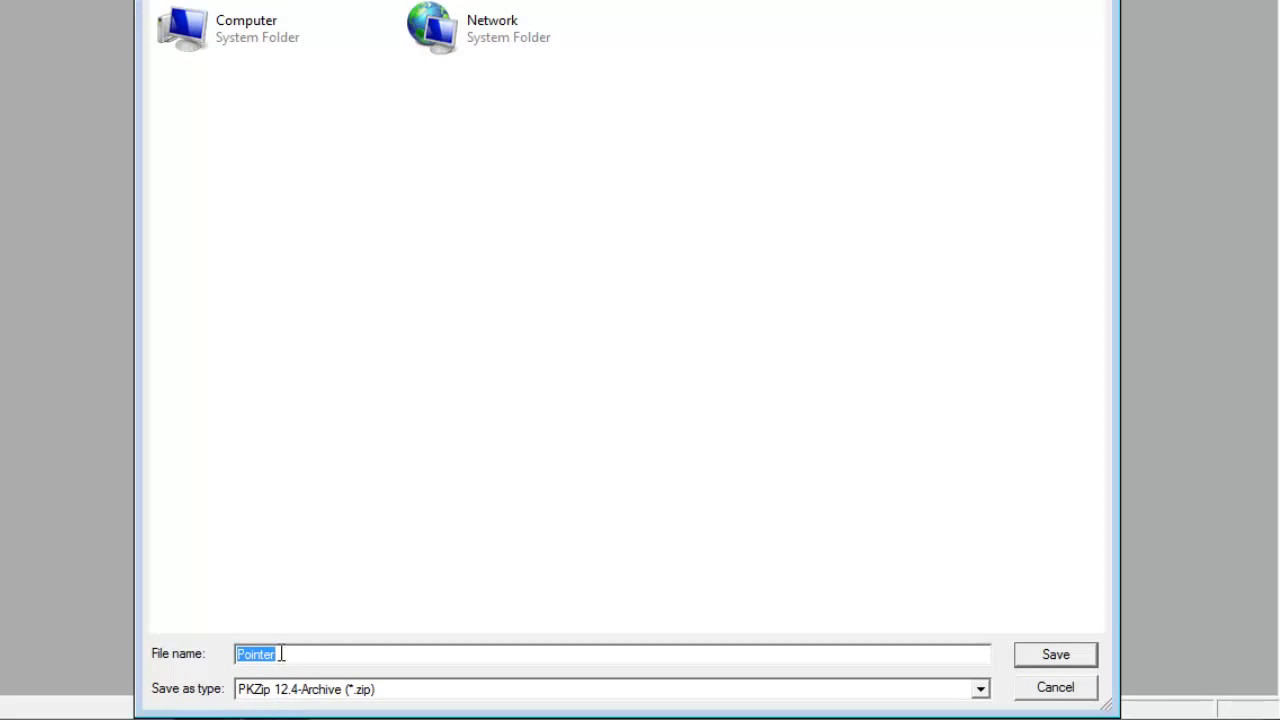
mouse_move(393, 652)
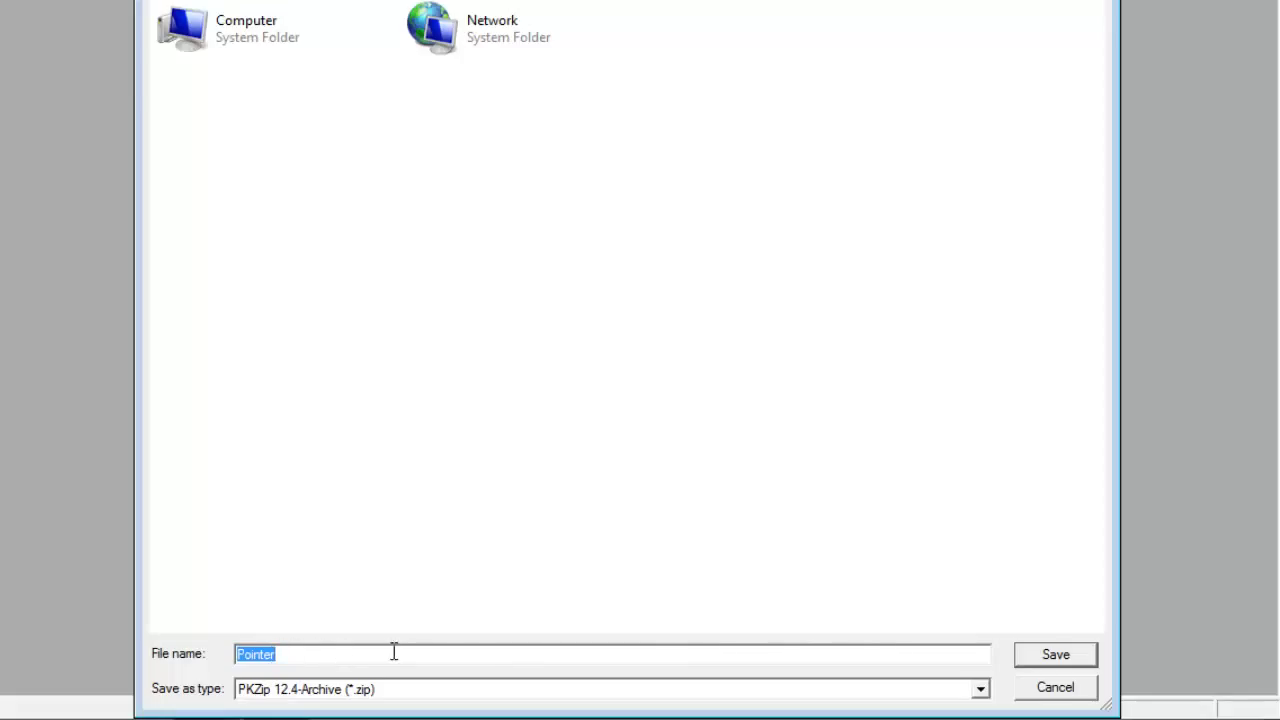
mouse_move(1071, 663)
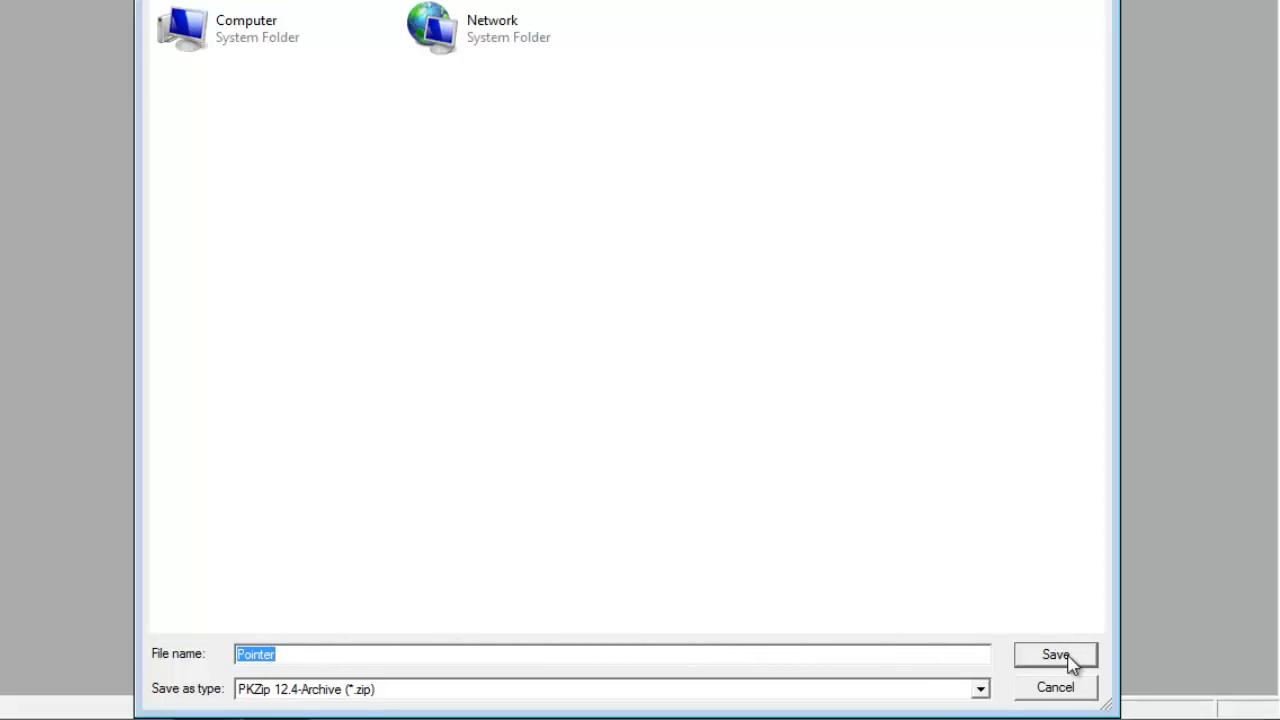
click(1055, 654)
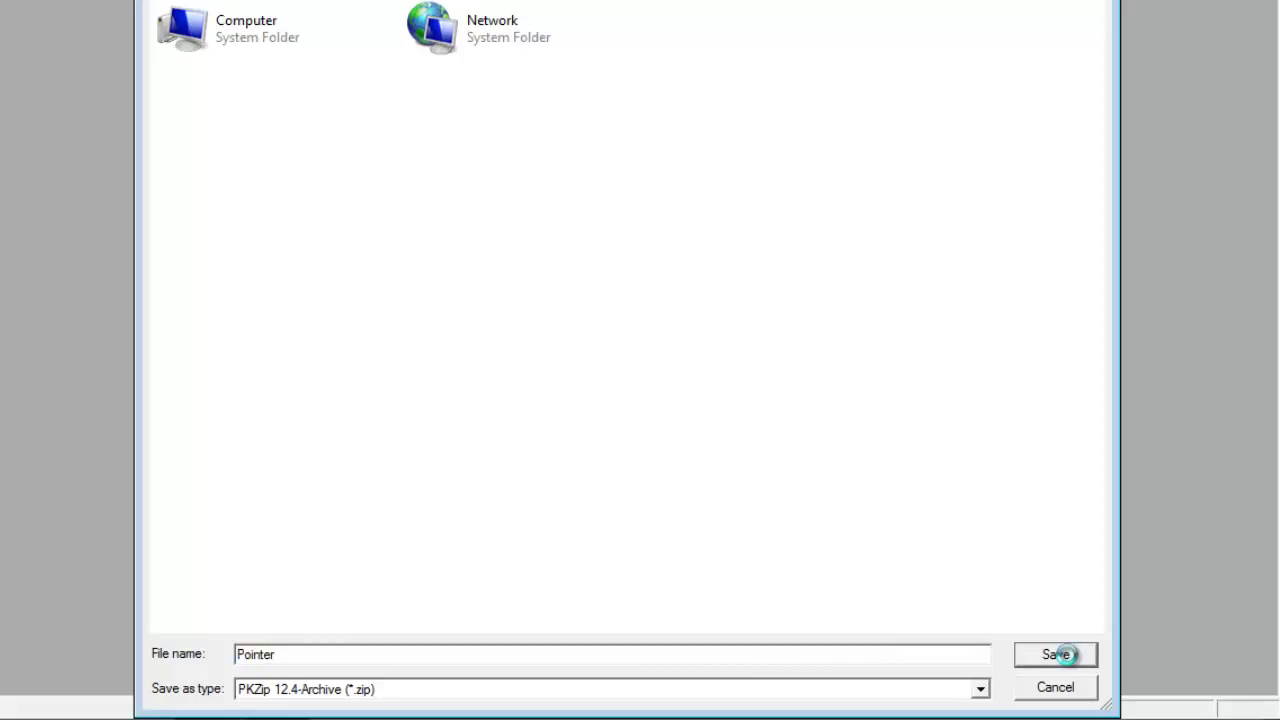
Keep 'Archive on multiple data media' at No and finish archiving.
click(1055, 654)
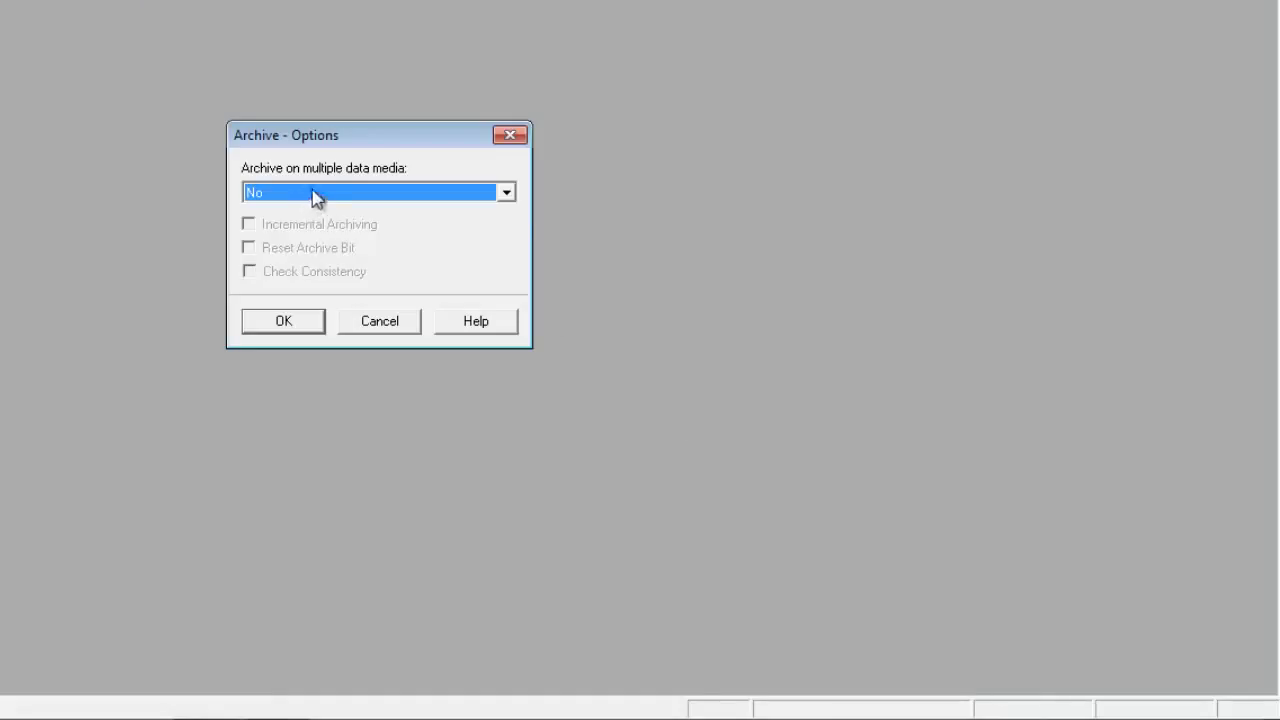
mouse_move(375, 220)
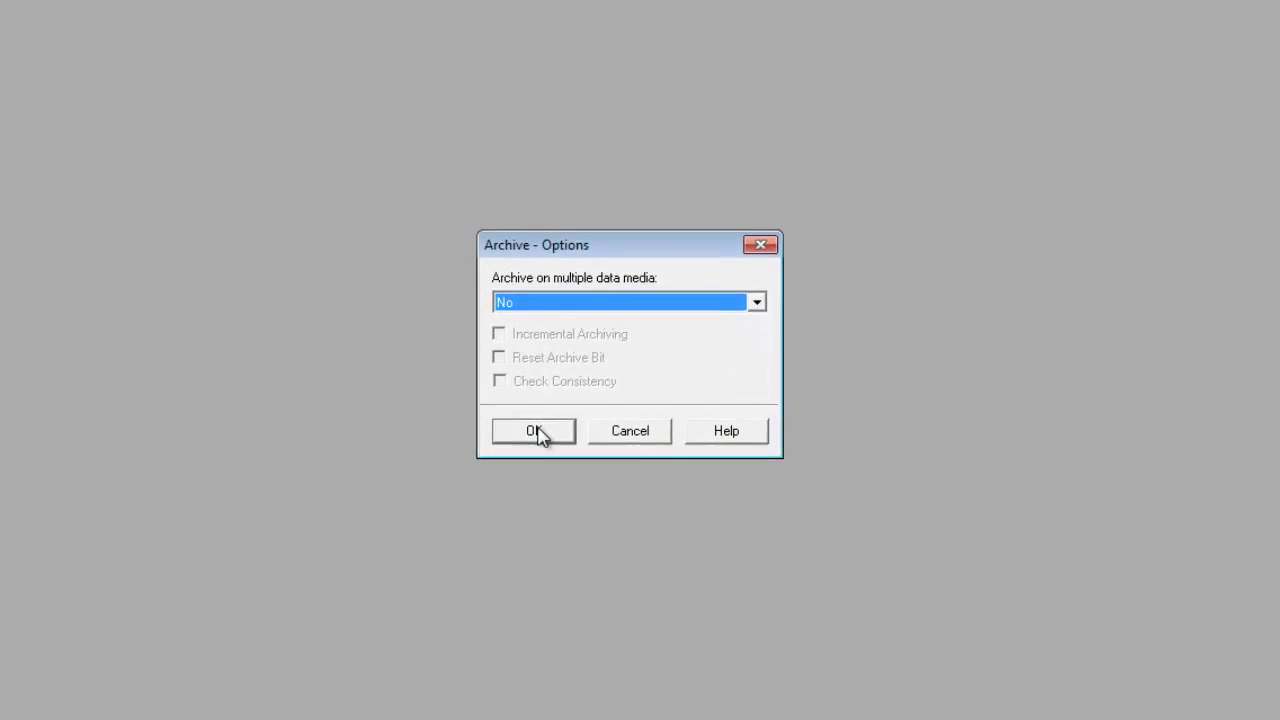
click(533, 431)
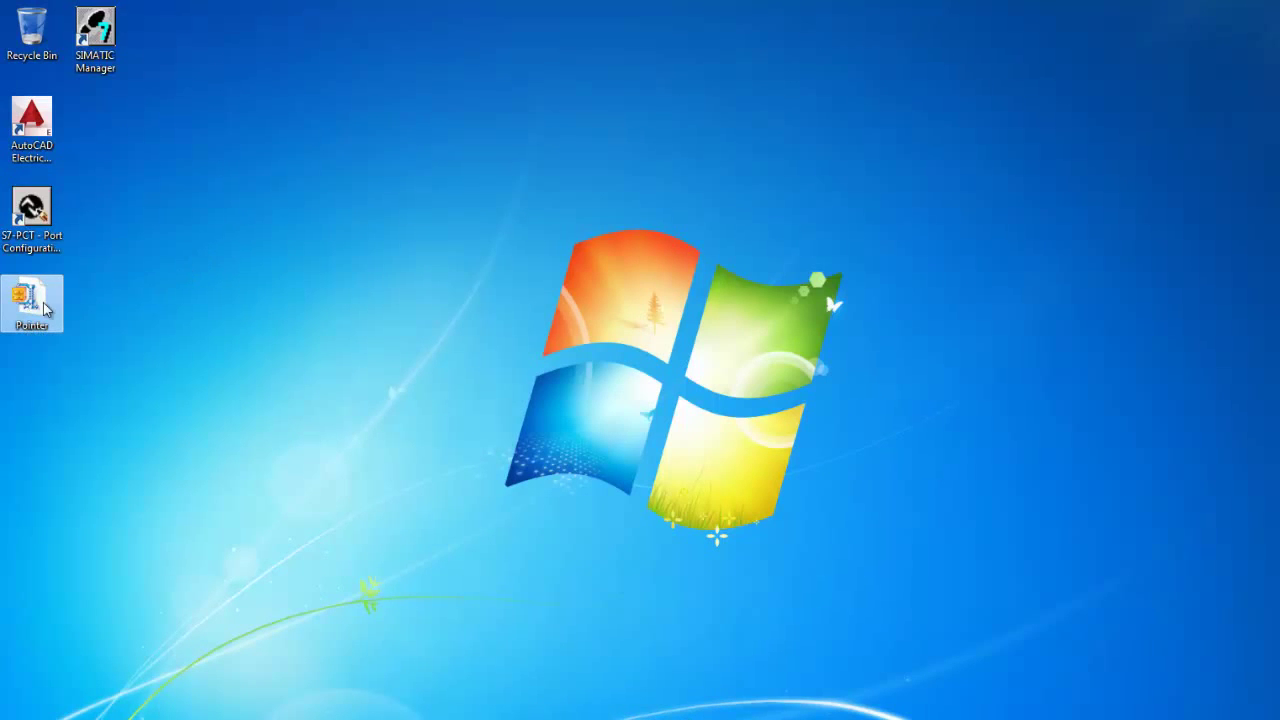
Reposition the Pointer zip icon on the desktop and relaunch SIMATIC Manager.
drag(32, 303, 414, 393)
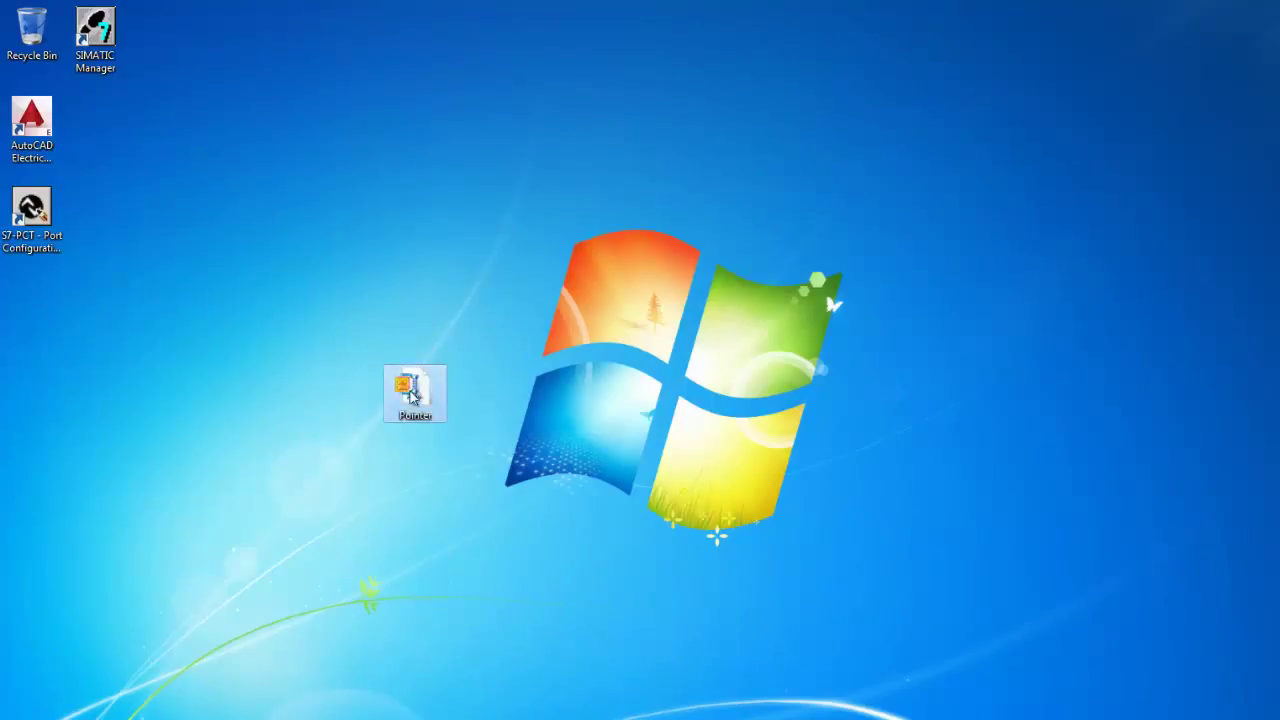
drag(415, 393, 31, 393)
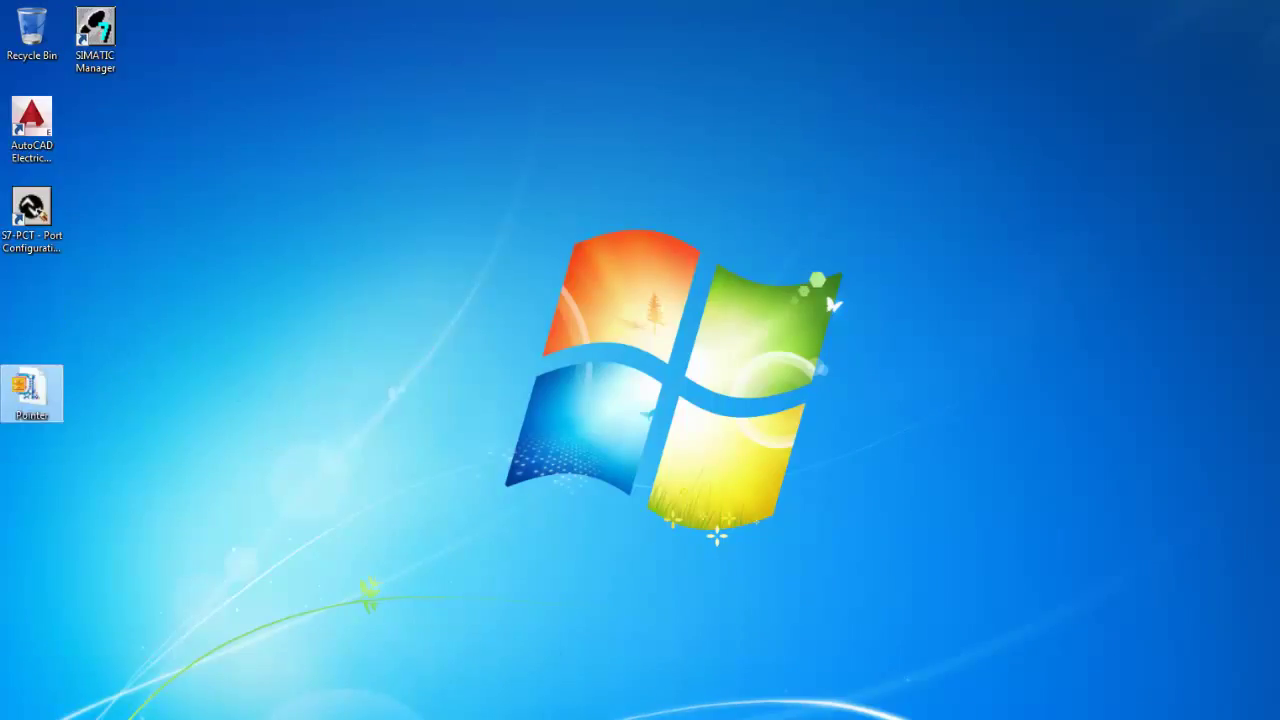
double_click(95, 25)
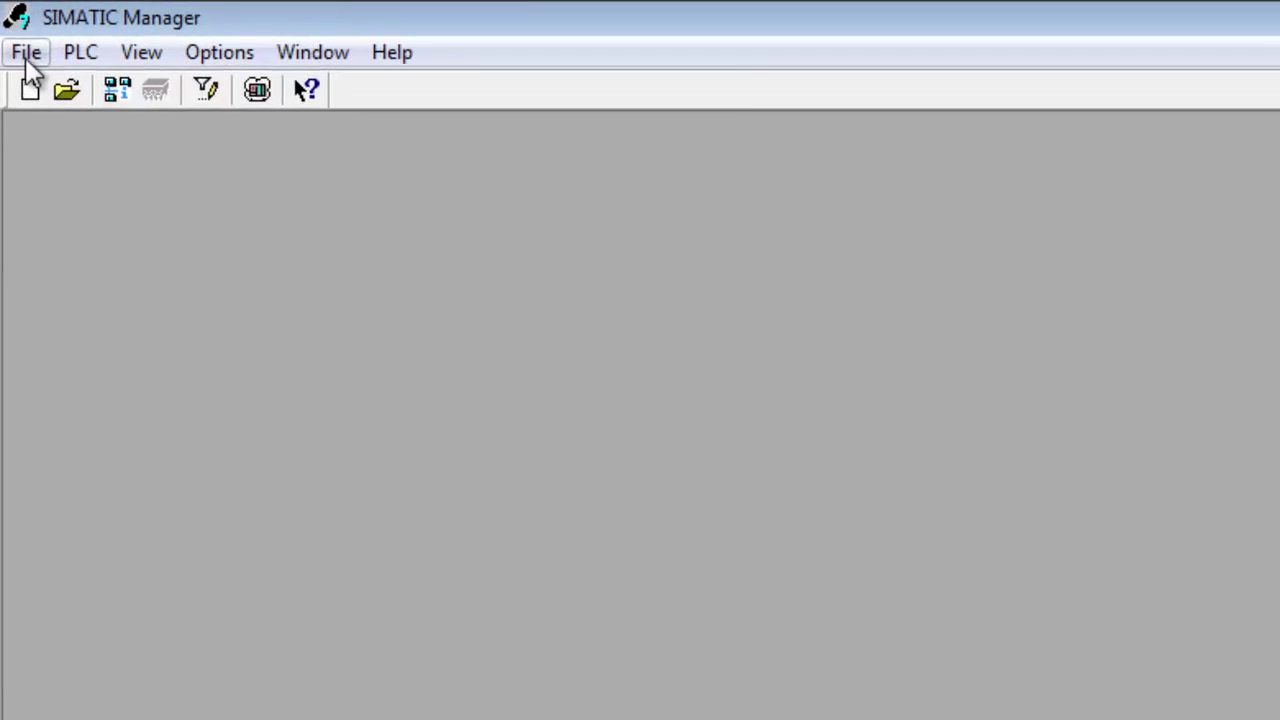
Retrieve the desktop Pointer zip into the S7Proj folder.
click(26, 52)
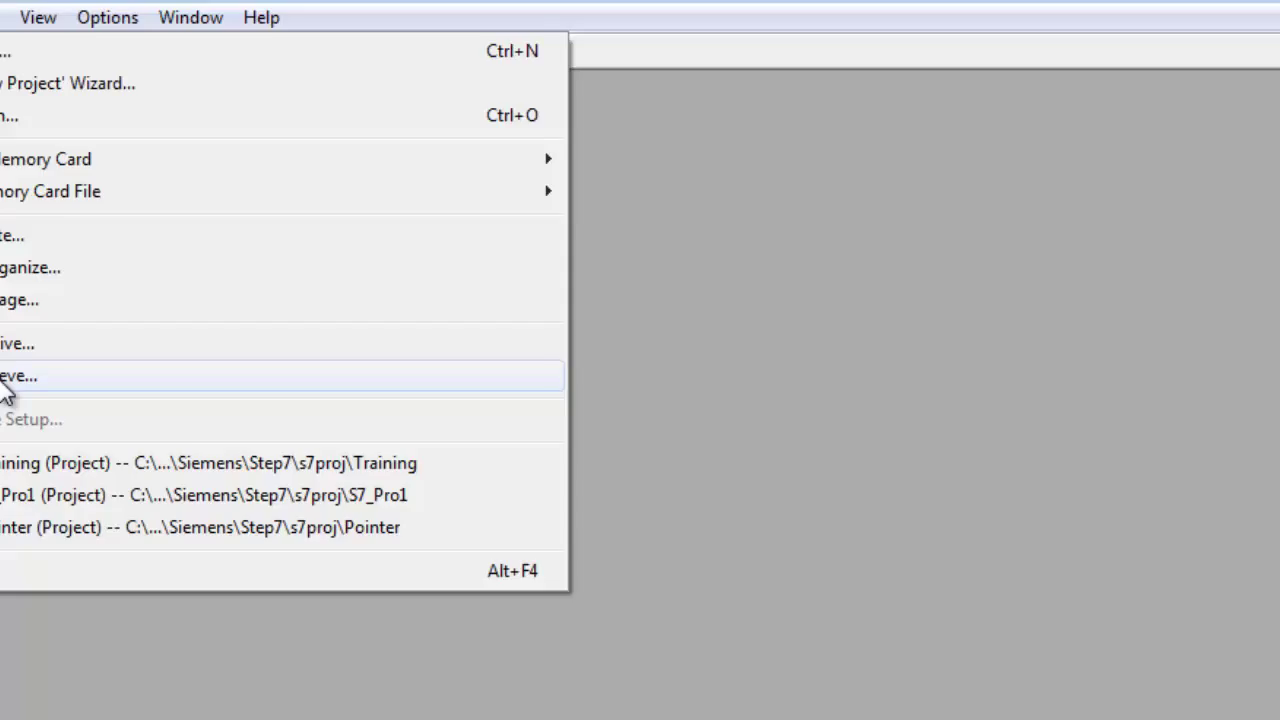
click(20, 376)
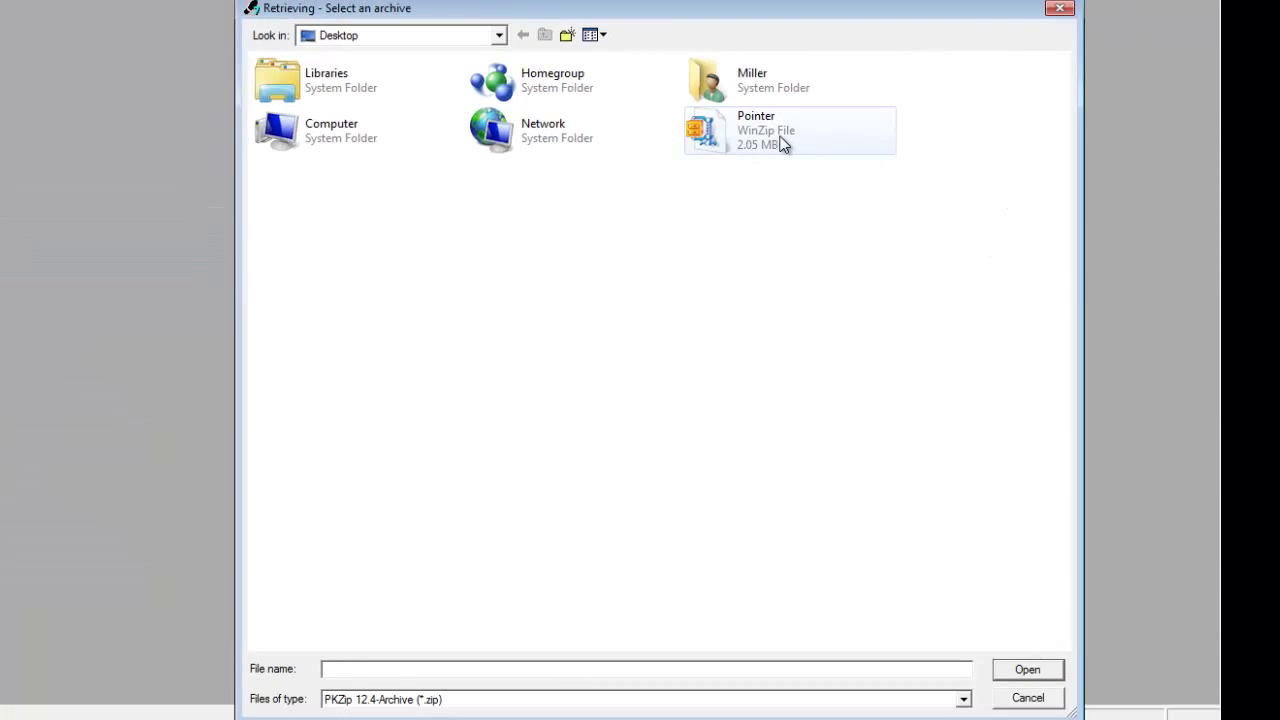
click(789, 130)
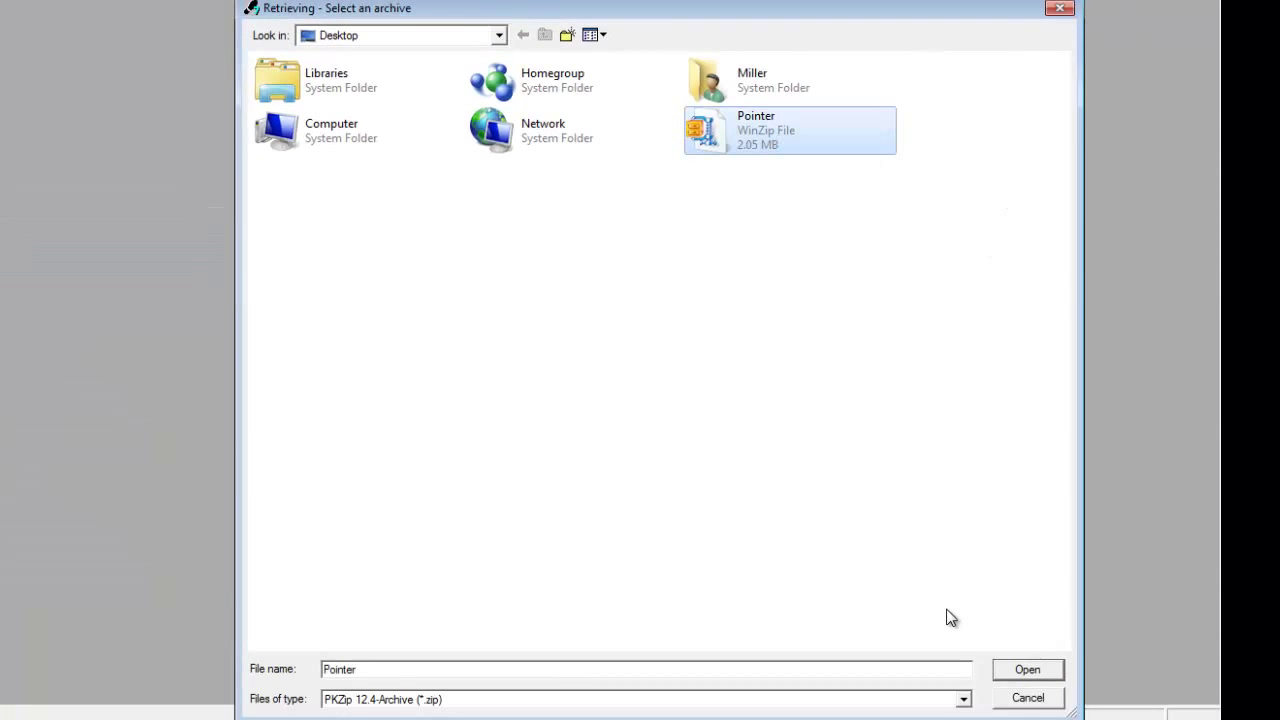
mouse_move(1043, 640)
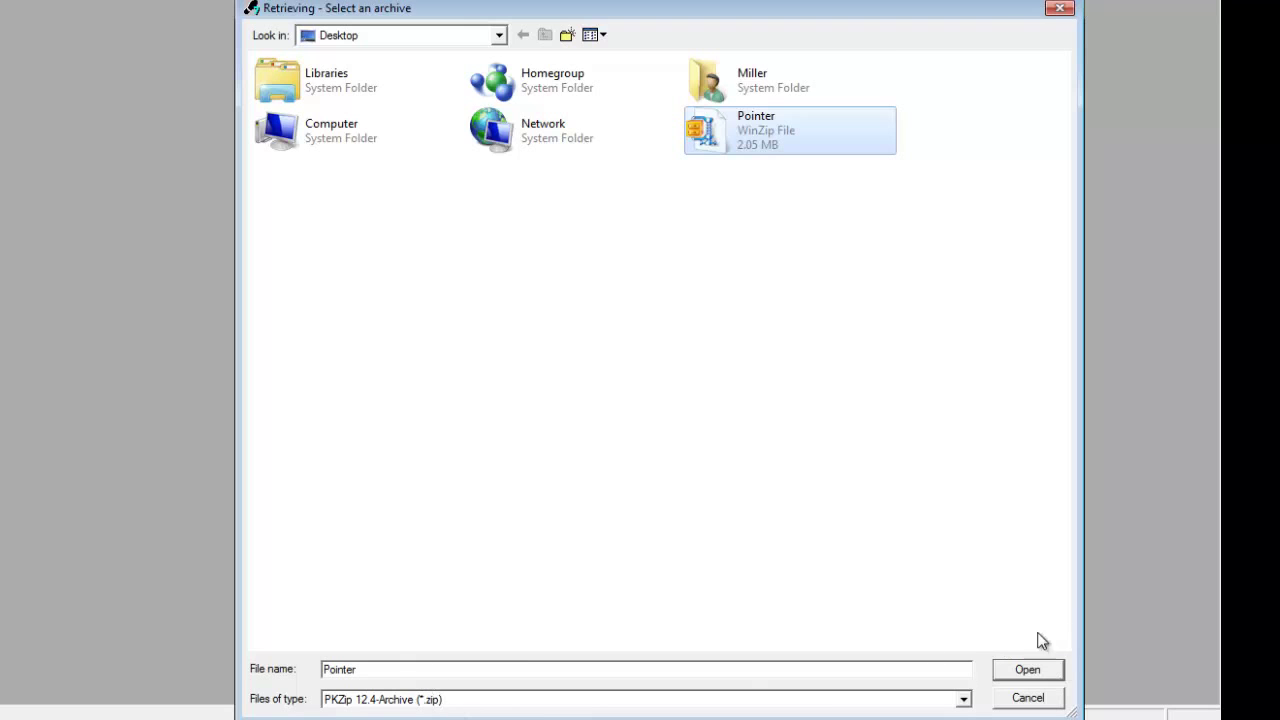
click(1027, 669)
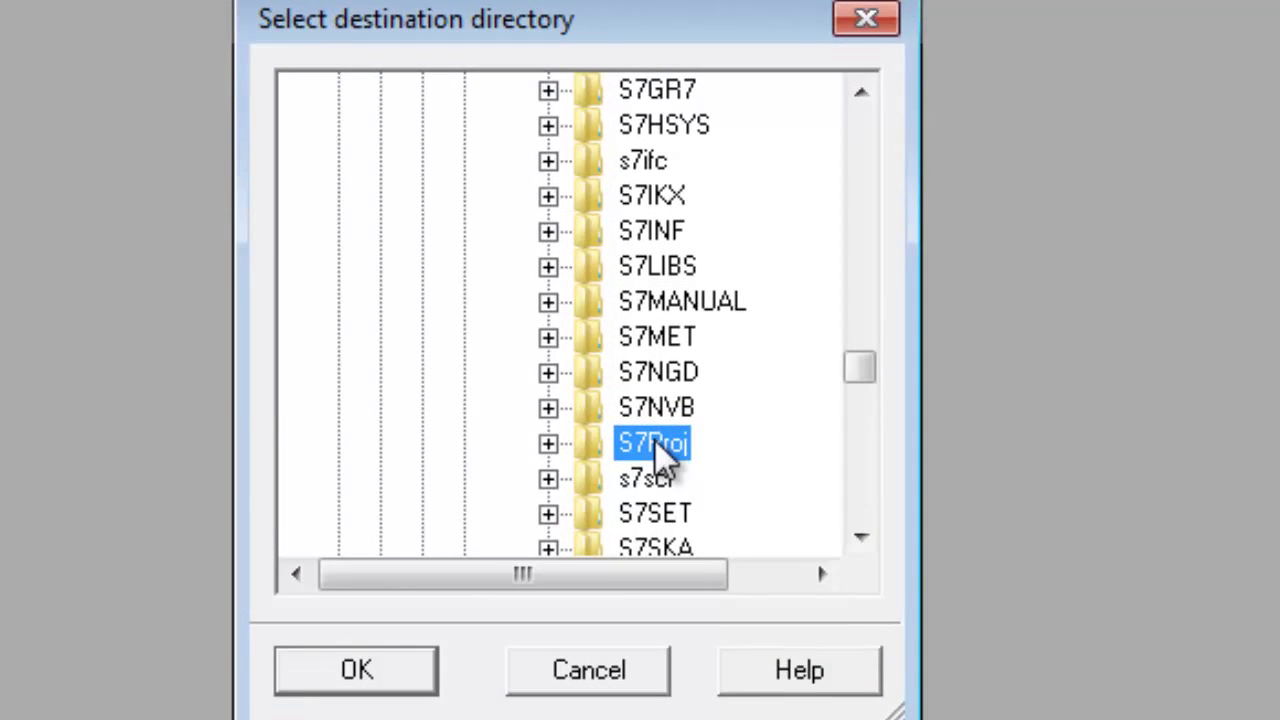
click(355, 669)
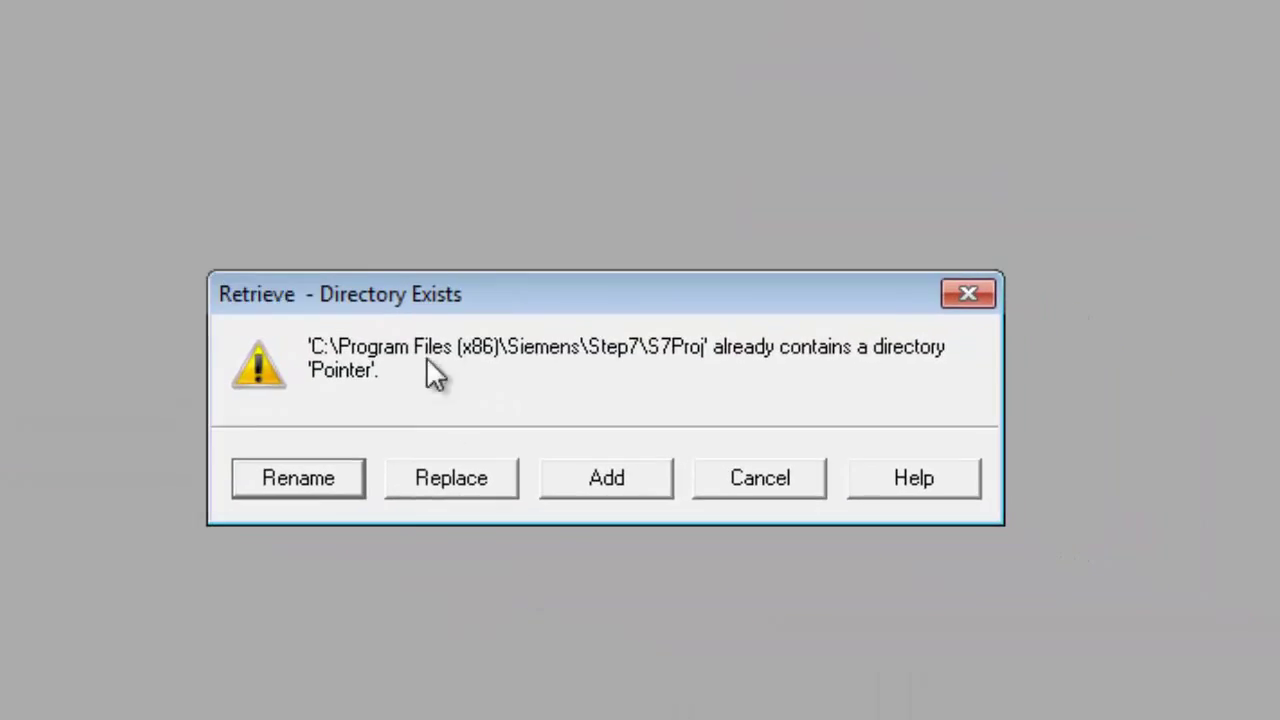
mouse_move(420, 407)
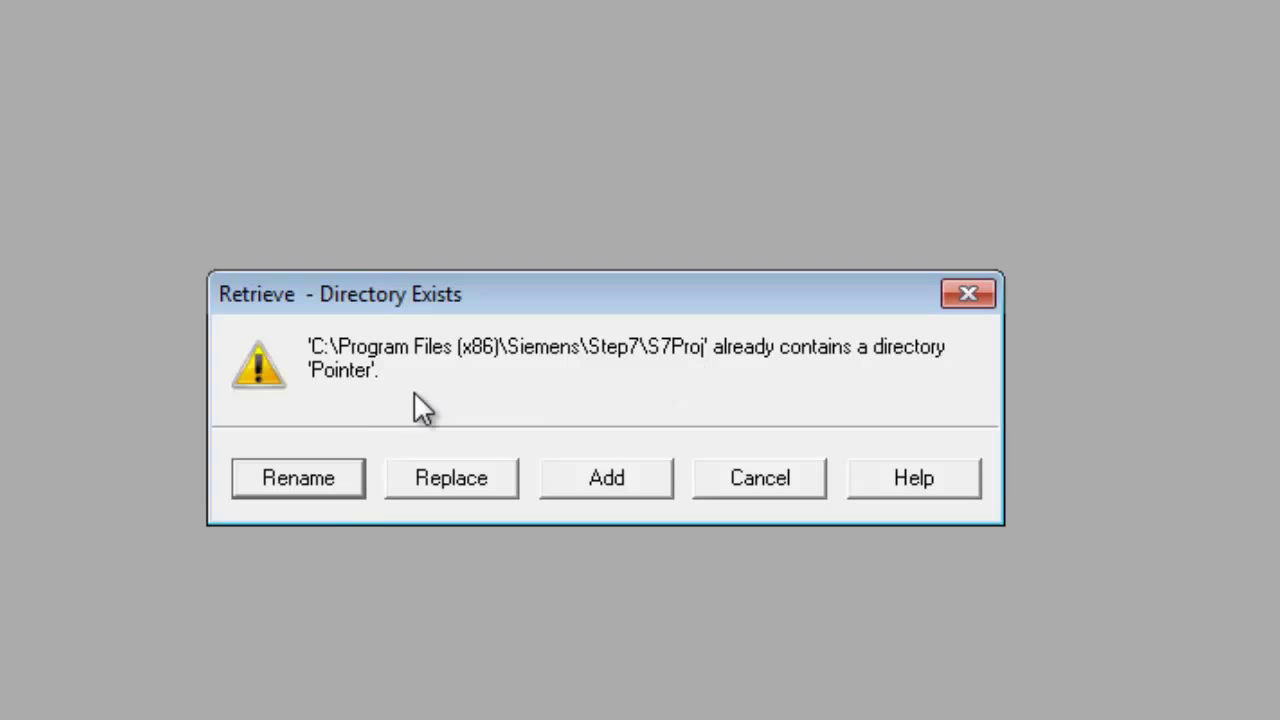
Rename the retrieved directory to Pointe_1, acknowledge it, and open the project.
click(297, 477)
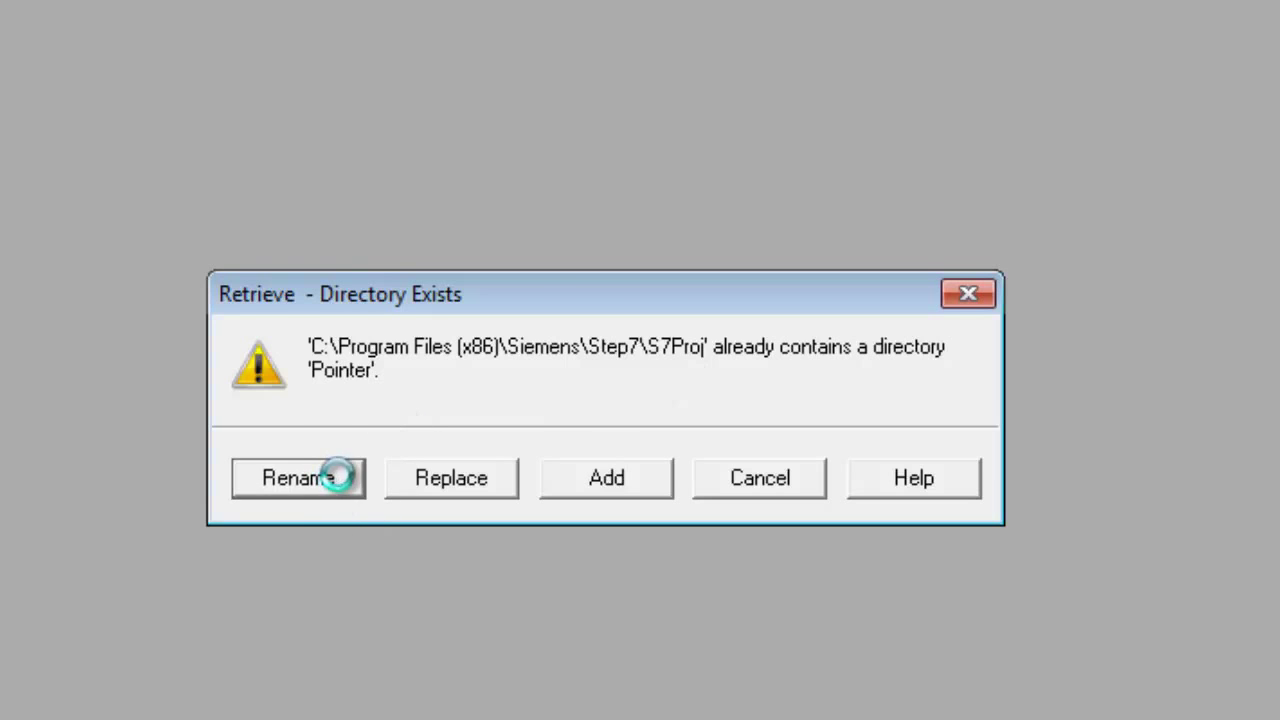
click(298, 477)
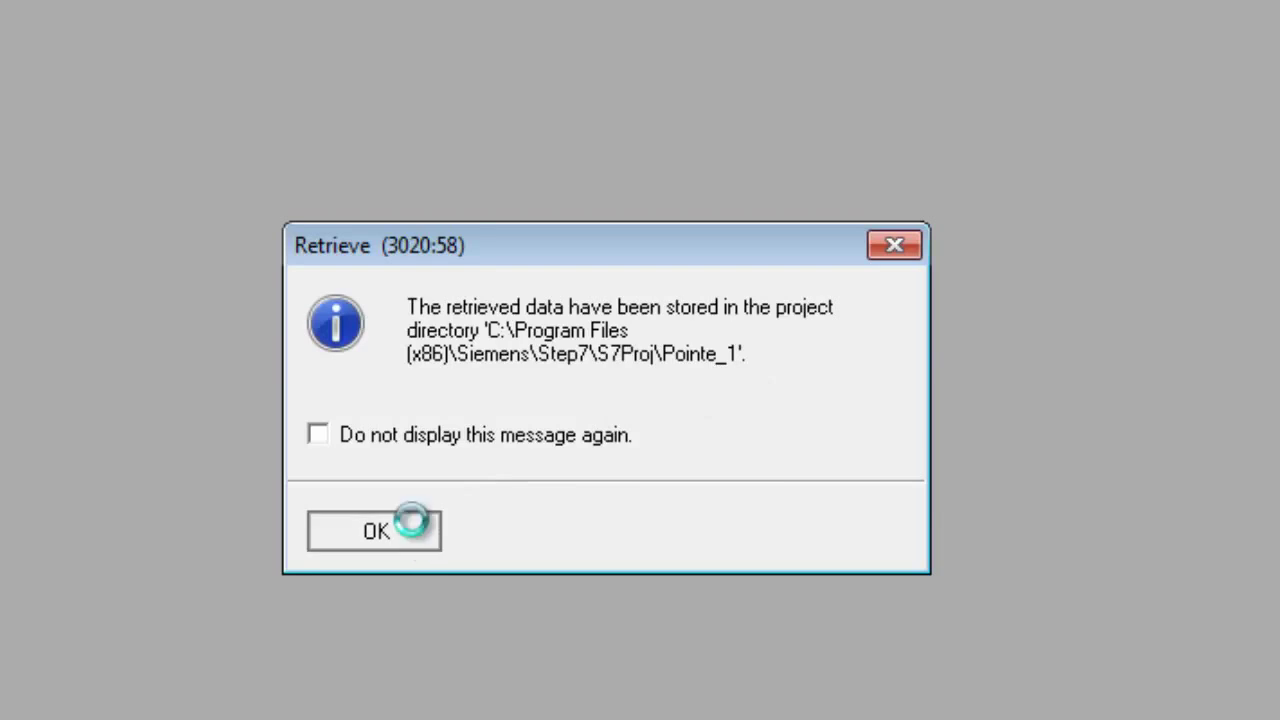
click(373, 530)
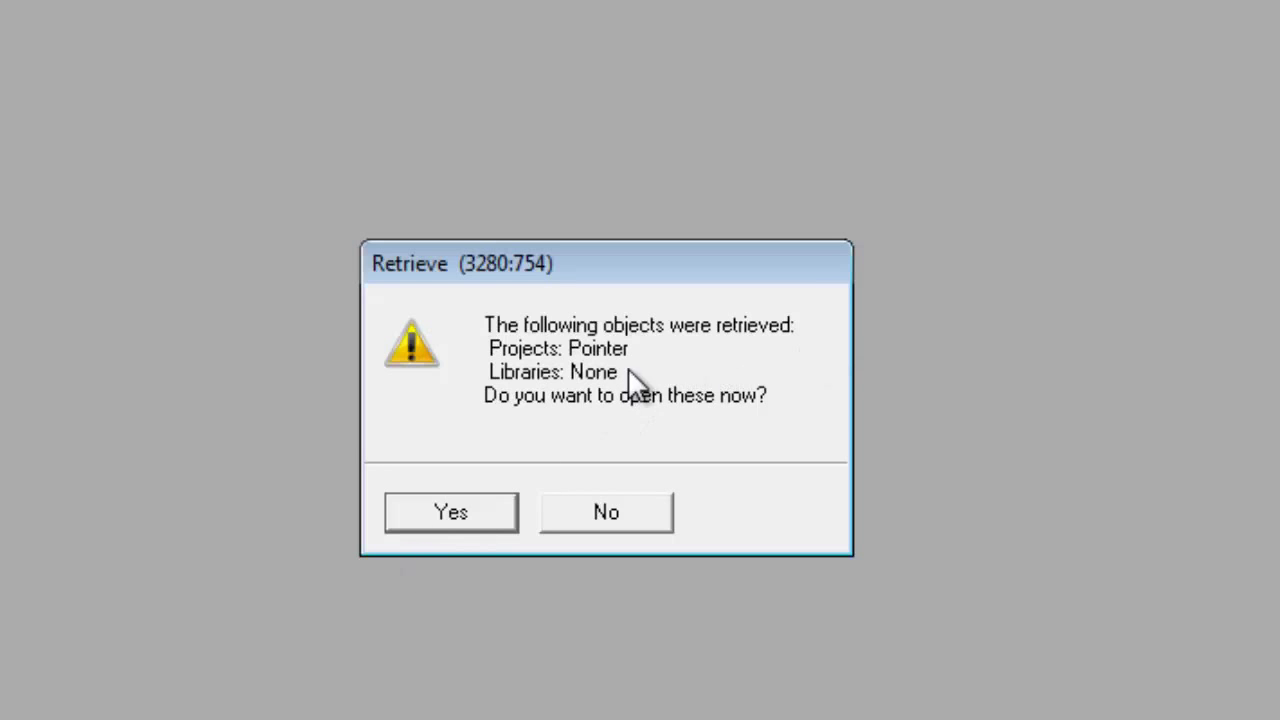
mouse_move(665, 345)
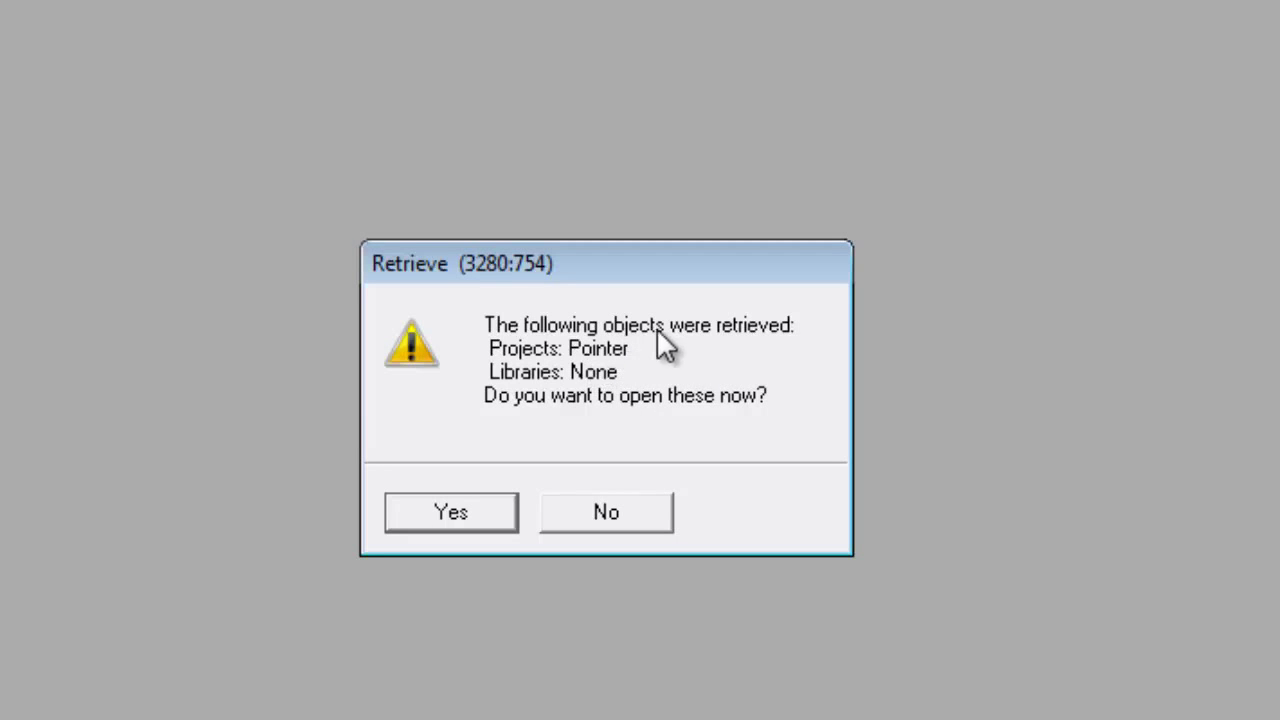
mouse_move(560, 380)
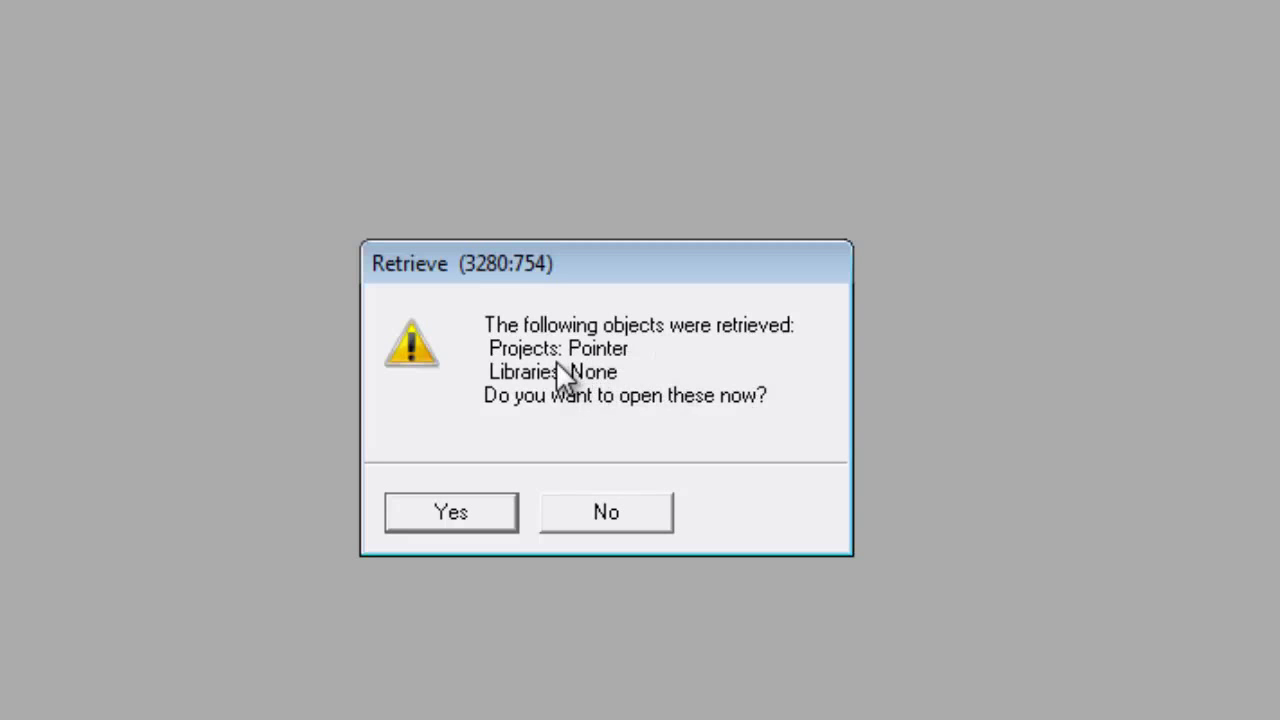
mouse_move(515, 435)
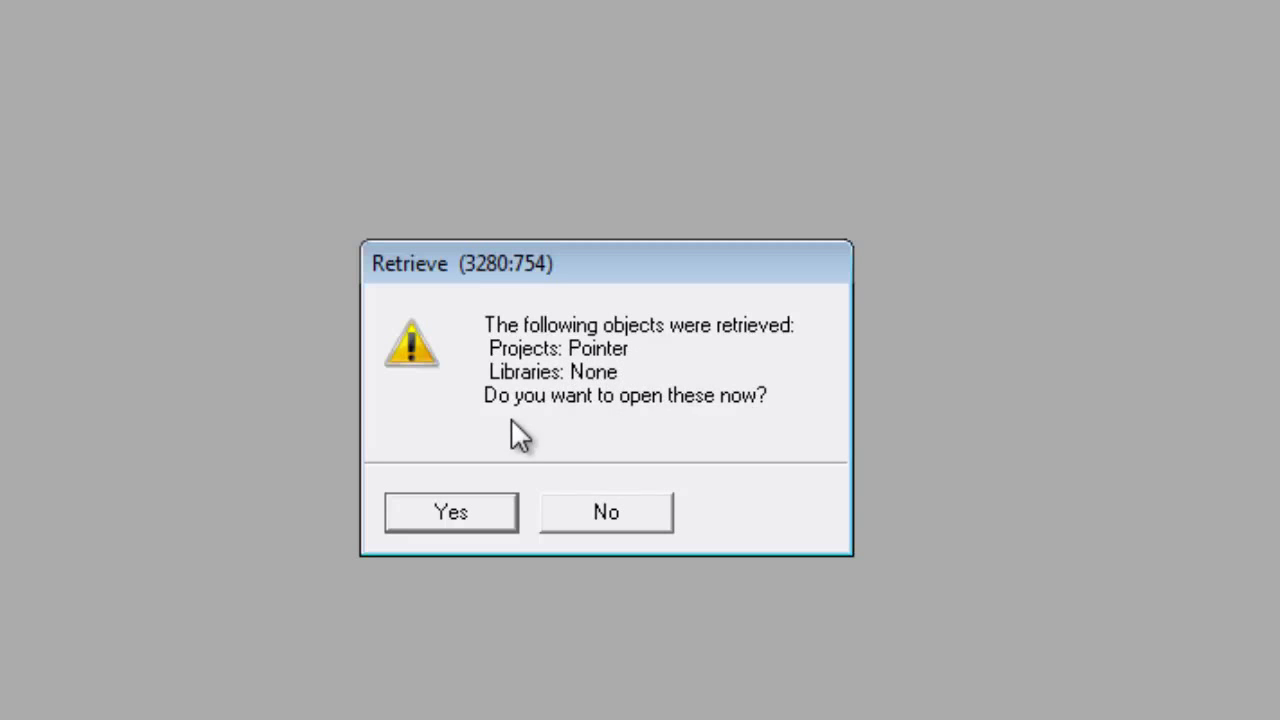
click(450, 511)
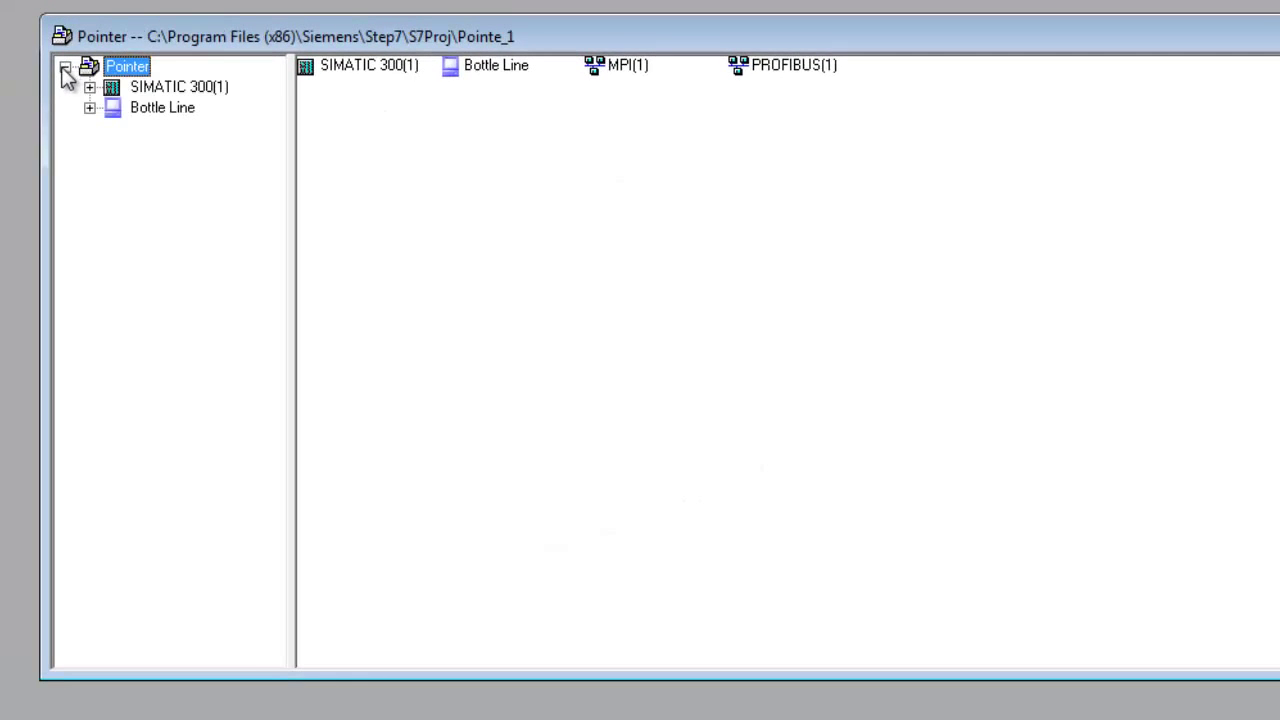
mouse_move(92, 97)
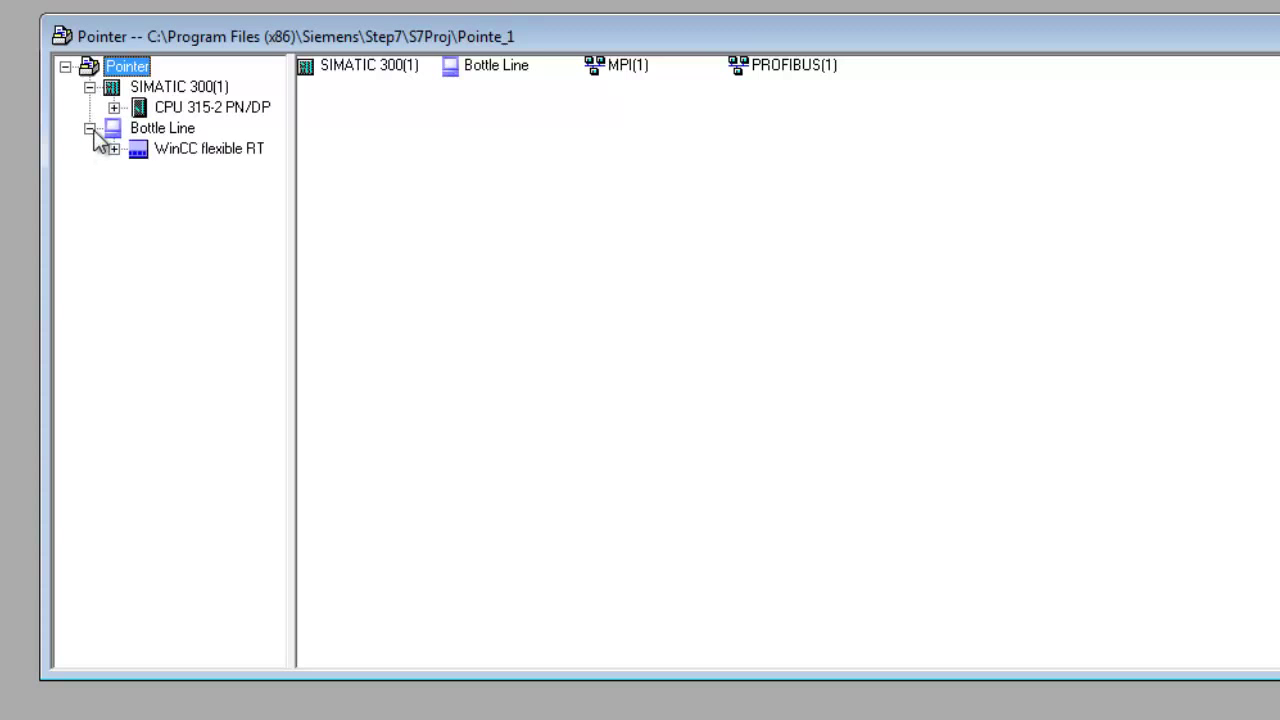
Expand SIMATIC 300(1) > CPU 315-2 PN/DP > S7 Program(1) to list OB1, FB2, FC1, DB1–DB3.
click(178, 87)
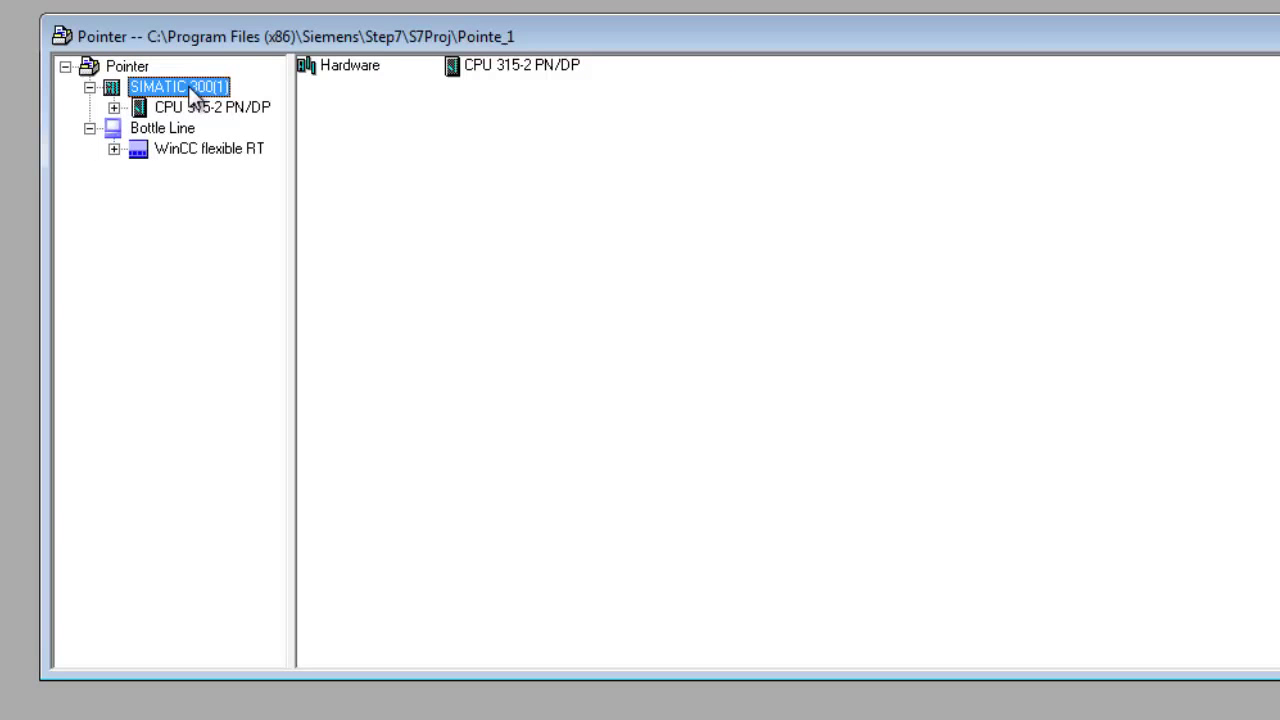
click(210, 107)
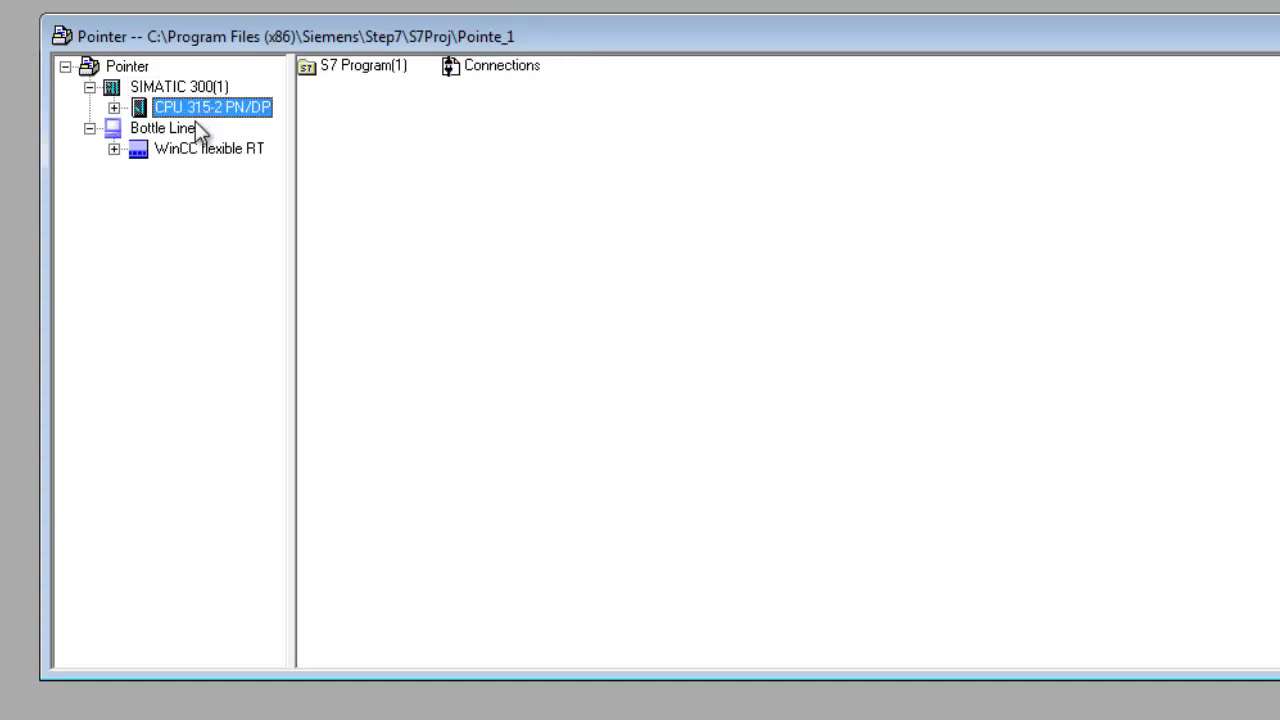
mouse_move(248, 115)
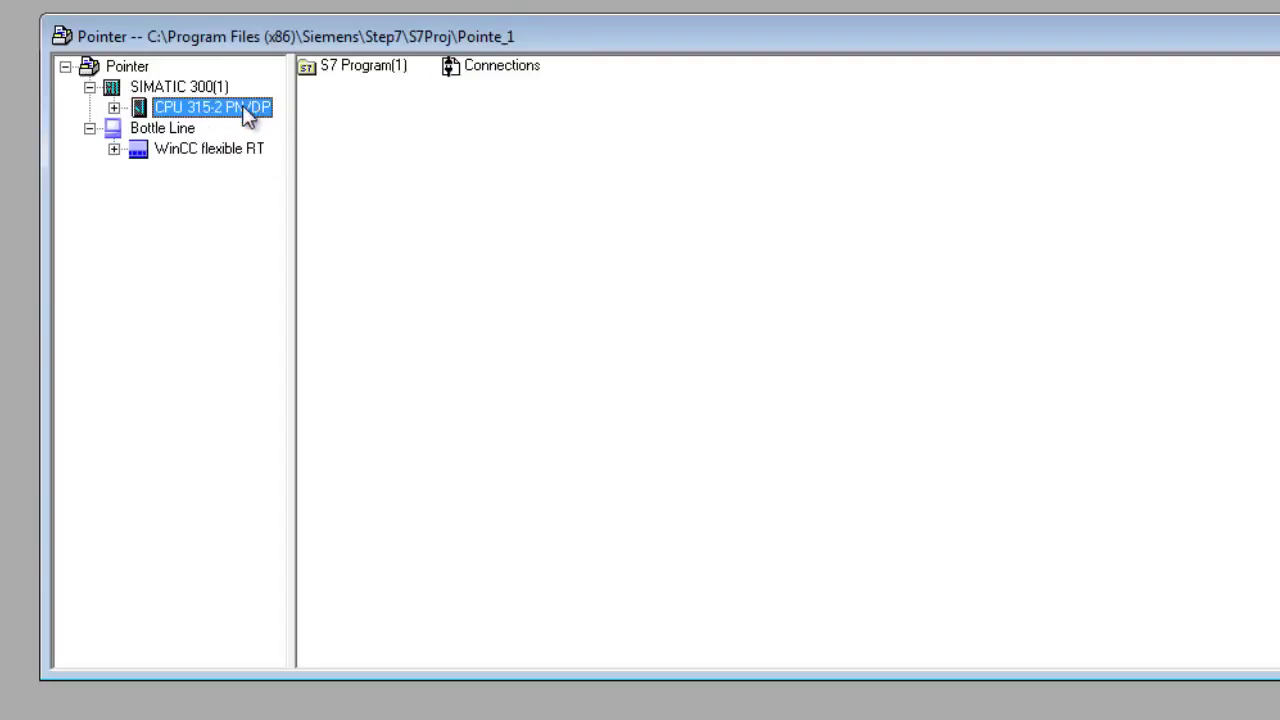
mouse_move(270, 130)
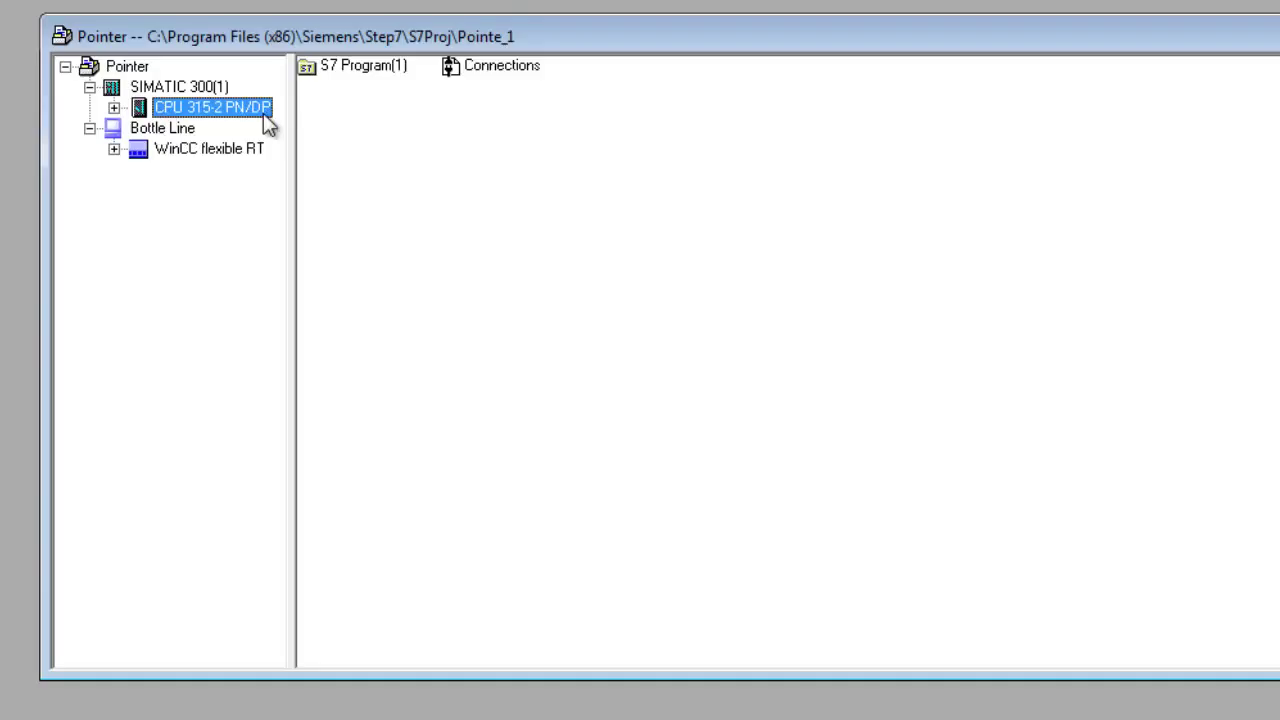
mouse_move(158, 142)
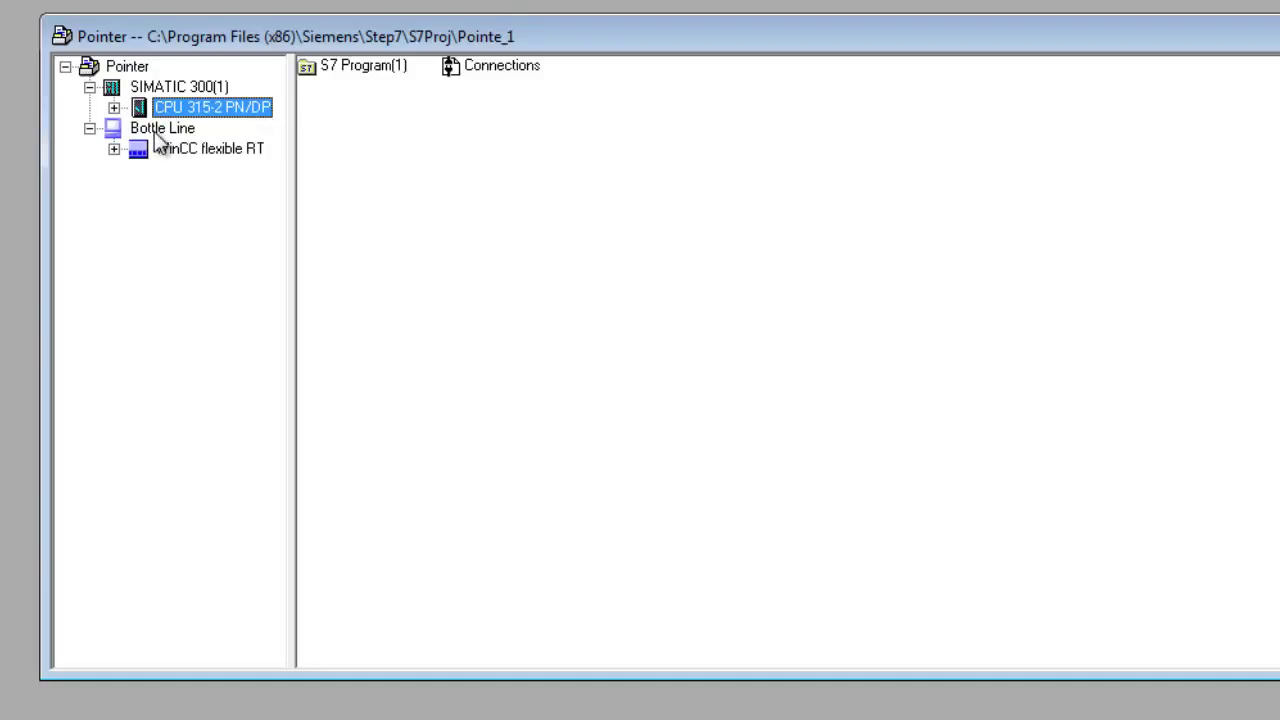
mouse_move(117, 137)
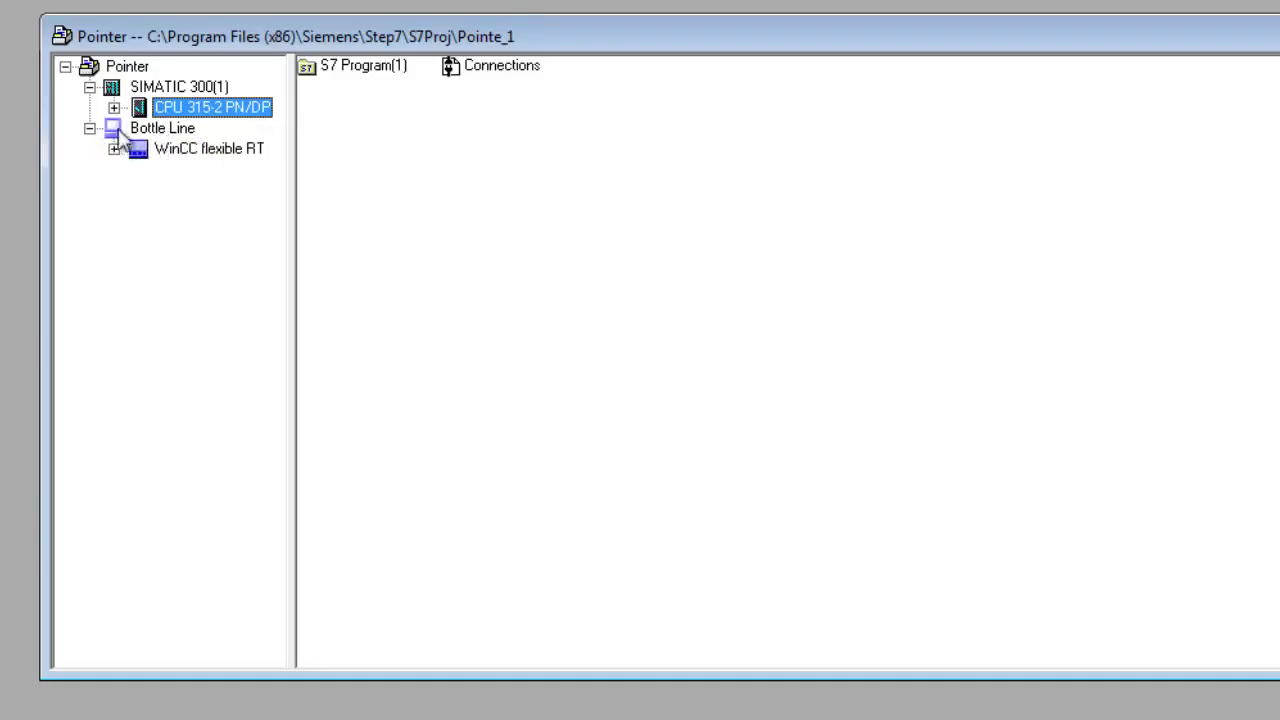
click(114, 107)
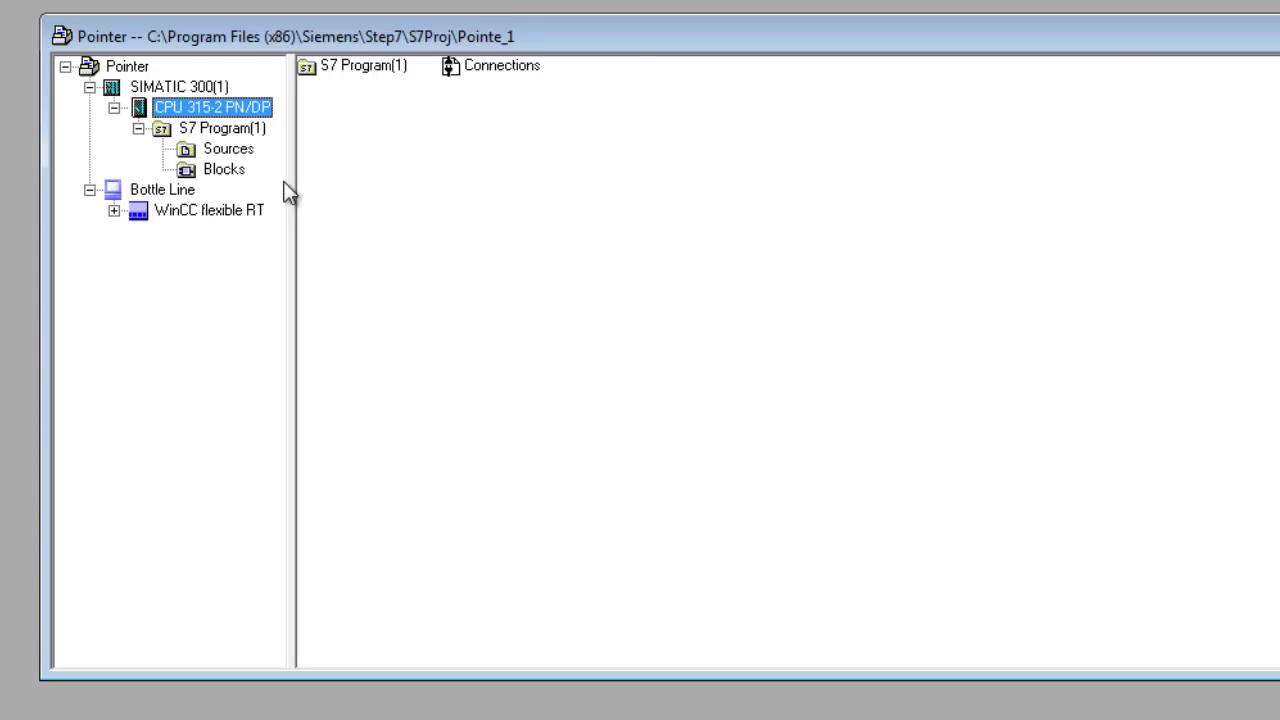
click(223, 169)
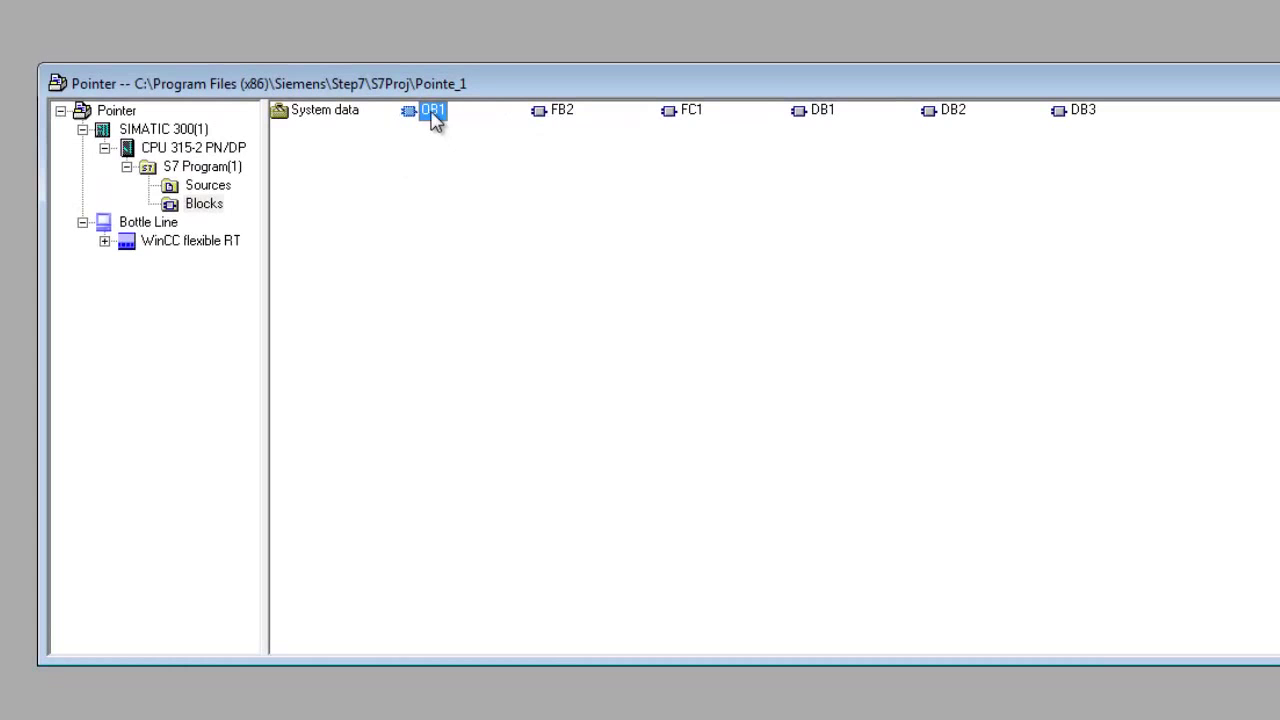
double_click(432, 110)
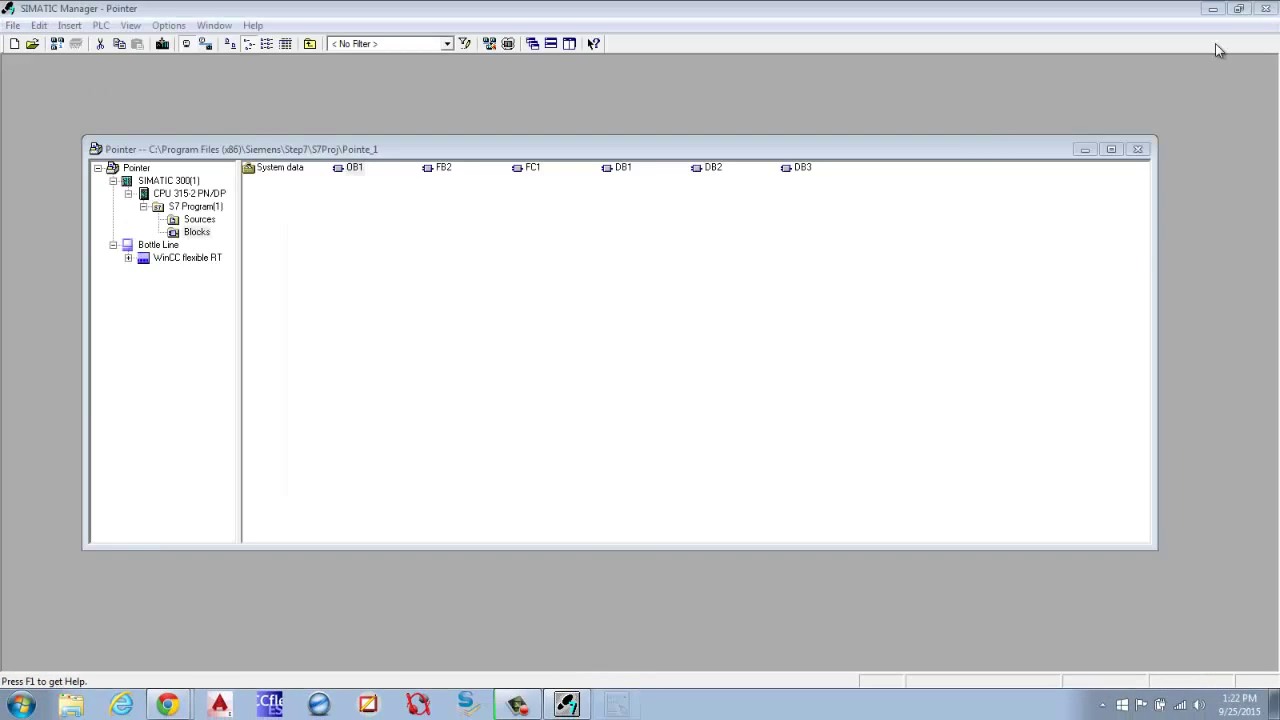
mouse_move(649, 240)
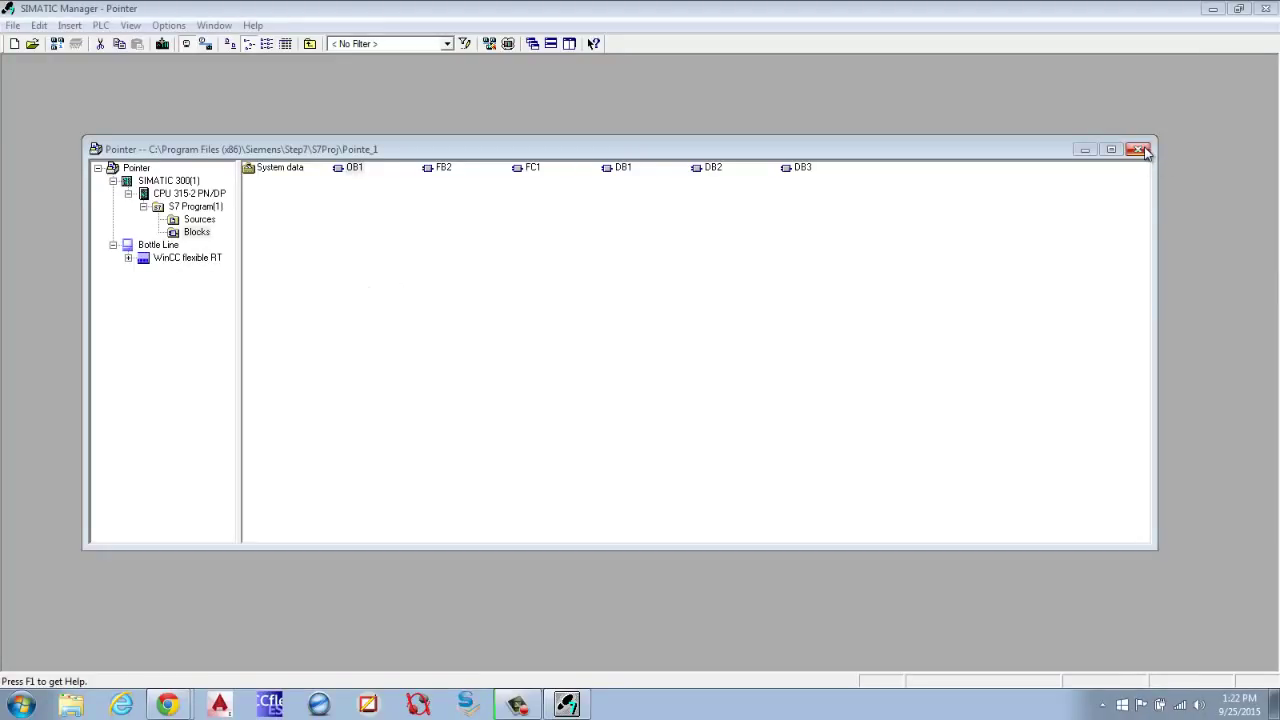
mouse_move(1140, 150)
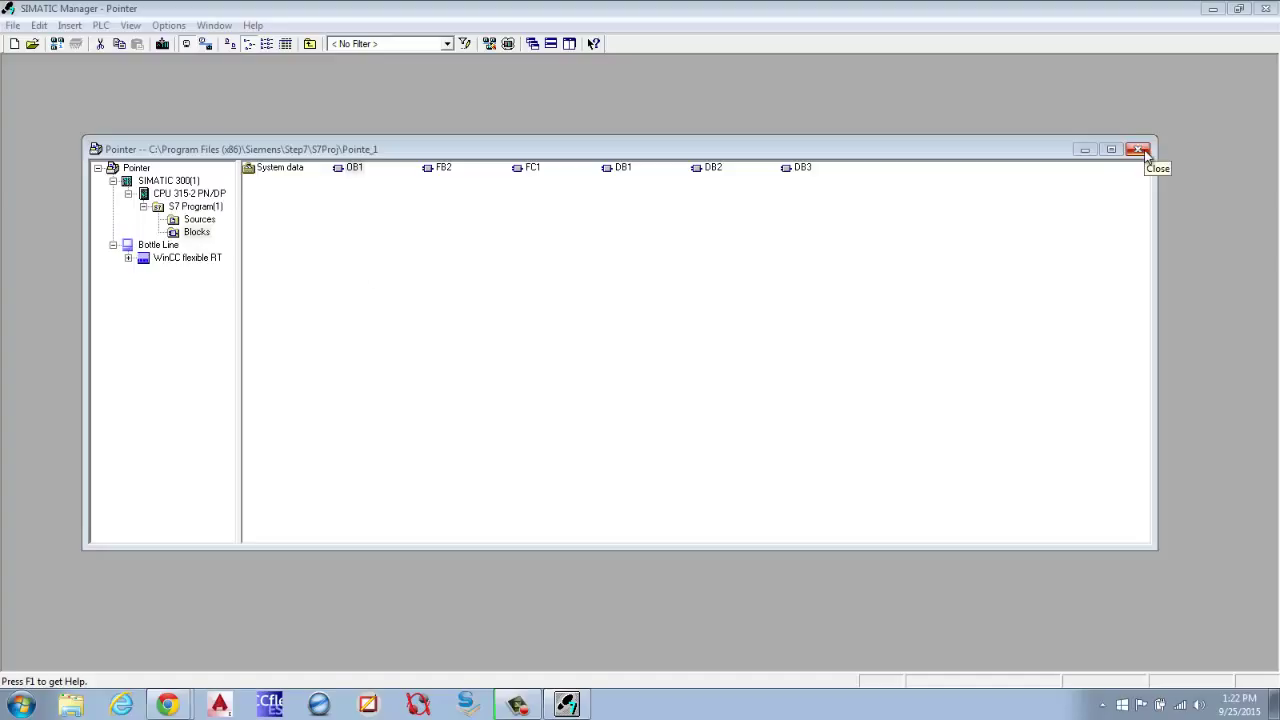